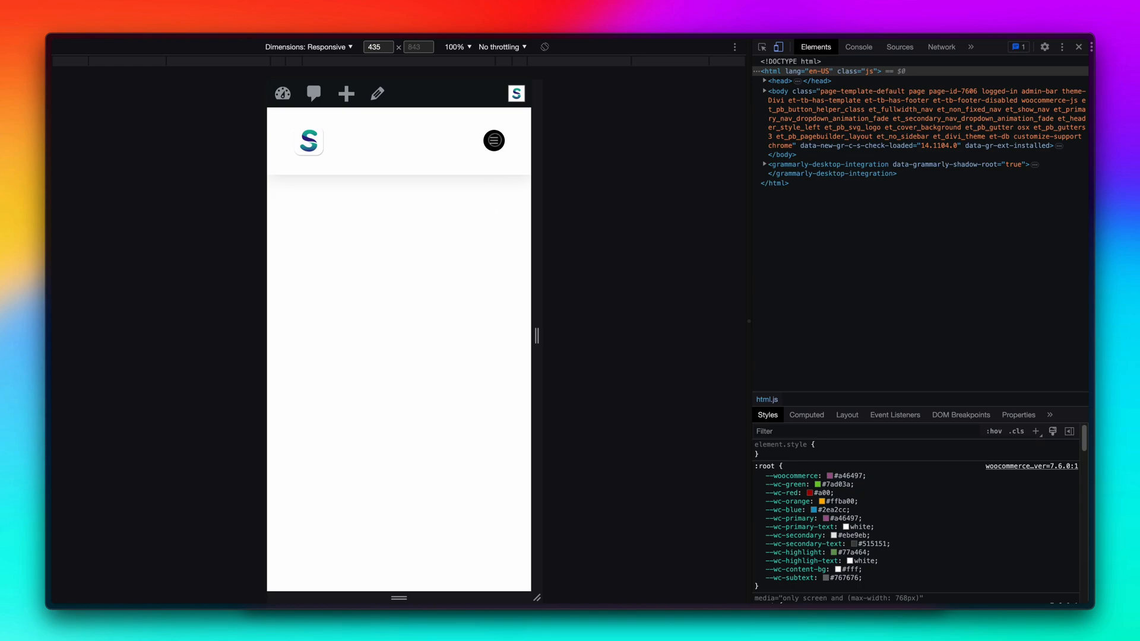
# - Open and close the custom menu popup twice with the hamburger and close icons on the phone preview
pyautogui.click(494, 140)
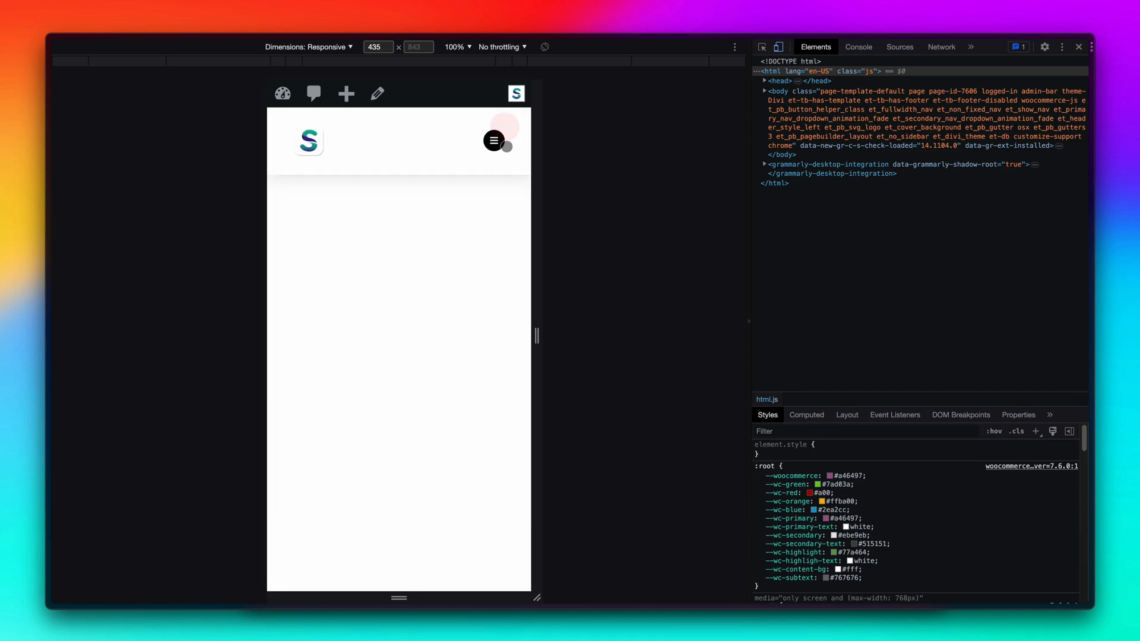
pyautogui.click(494, 140)
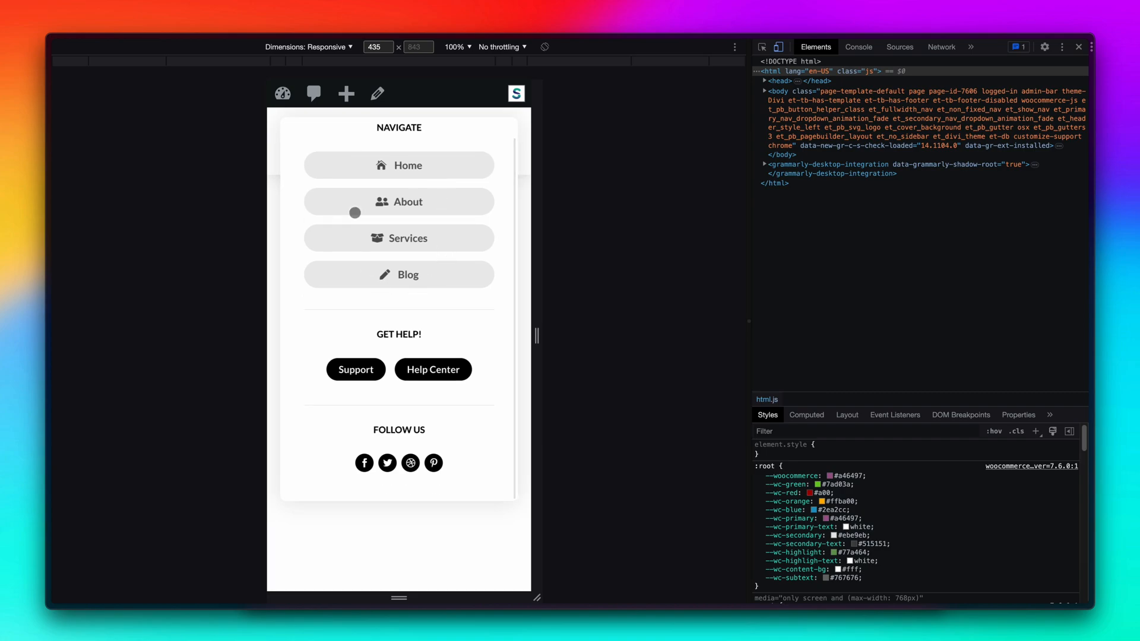
pyautogui.click(494, 140)
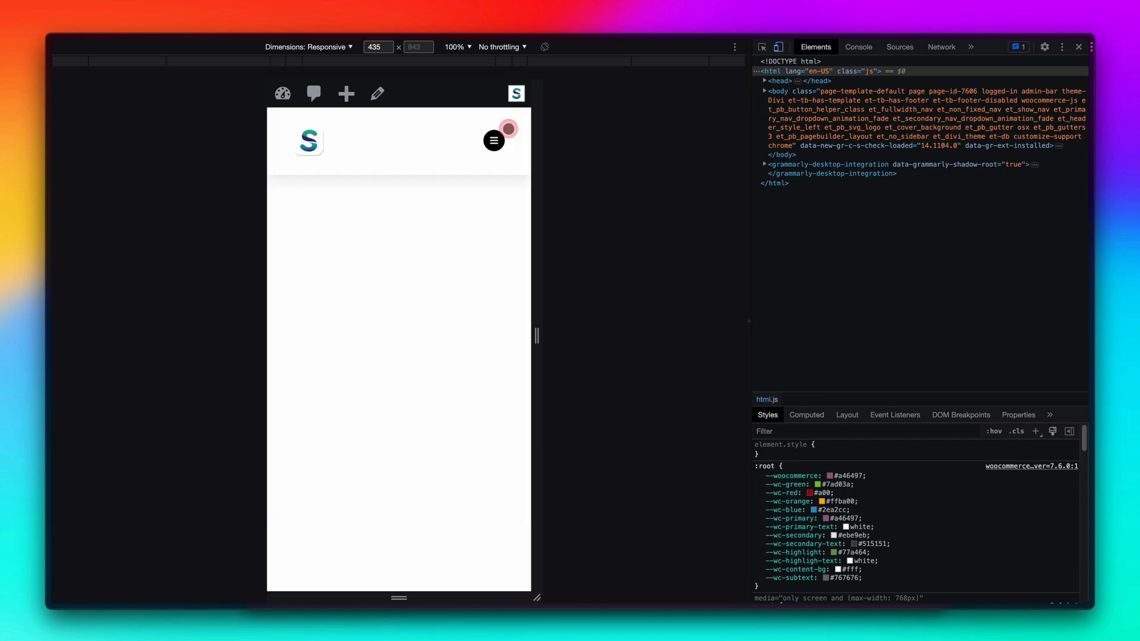
pyautogui.click(494, 140)
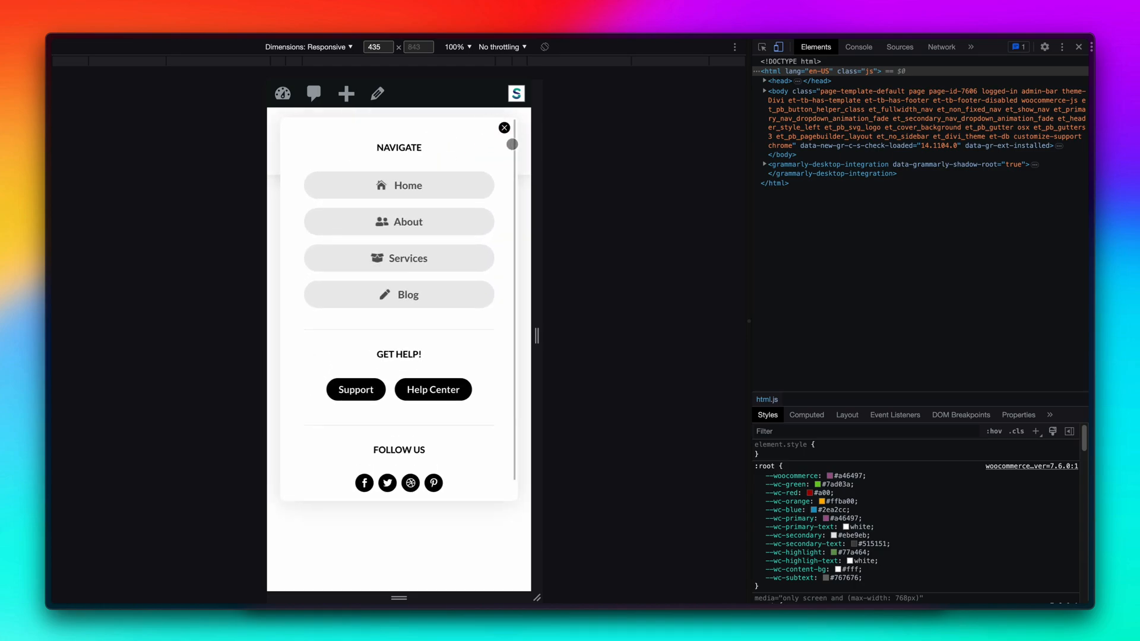
pyautogui.click(503, 127)
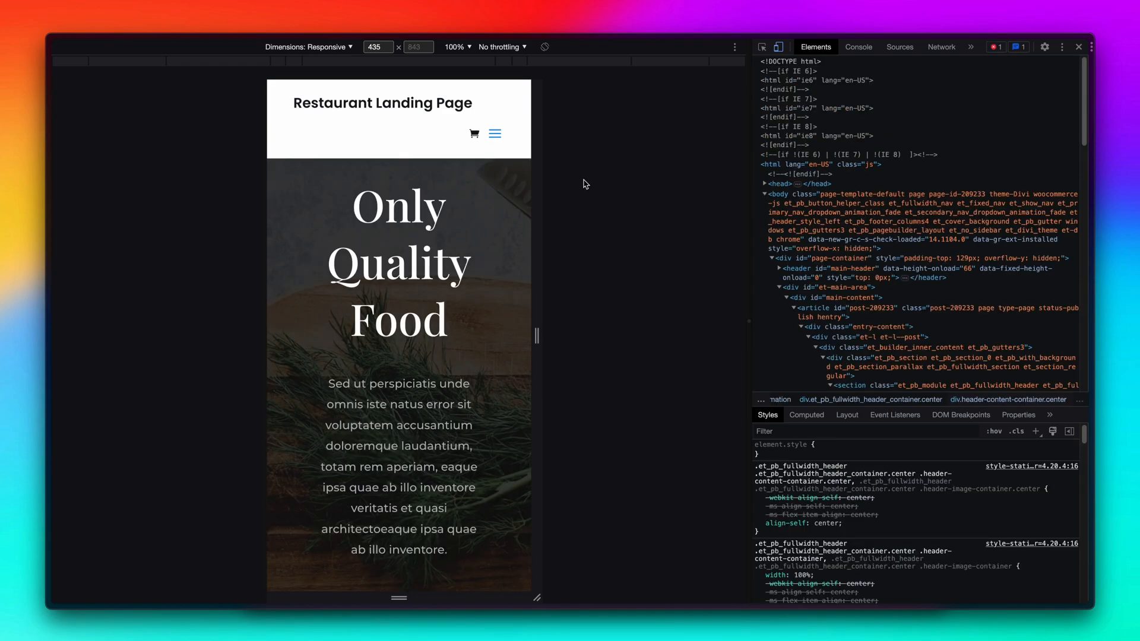
# - Toggle Divi's default dropdown on the restaurant page, then toggle the custom popup for comparison
pyautogui.click(495, 134)
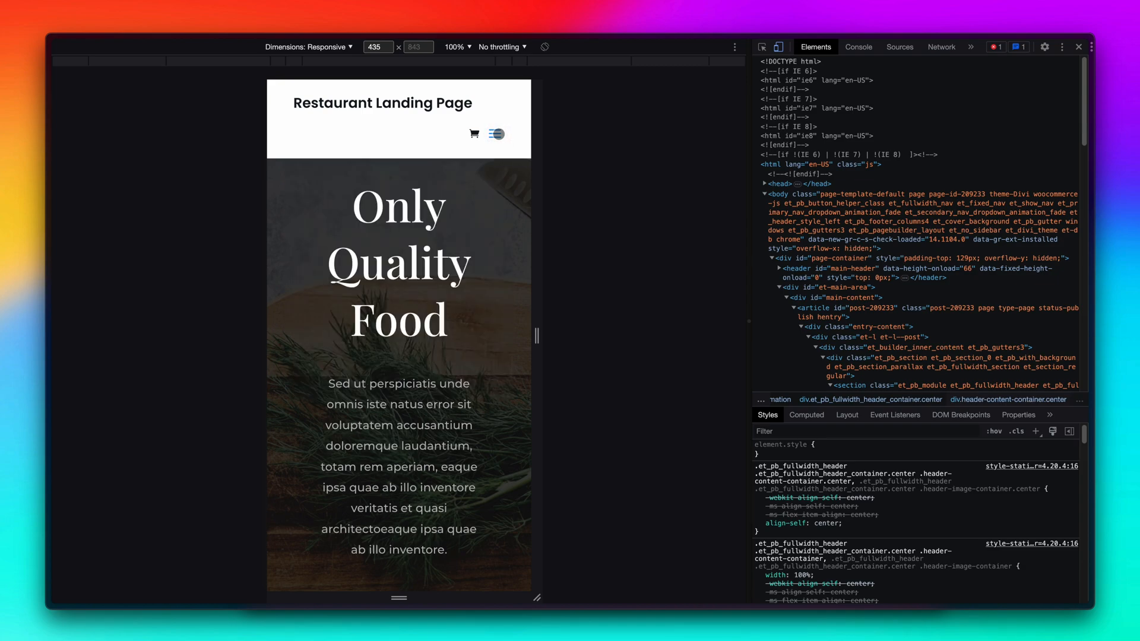
pyautogui.click(496, 134)
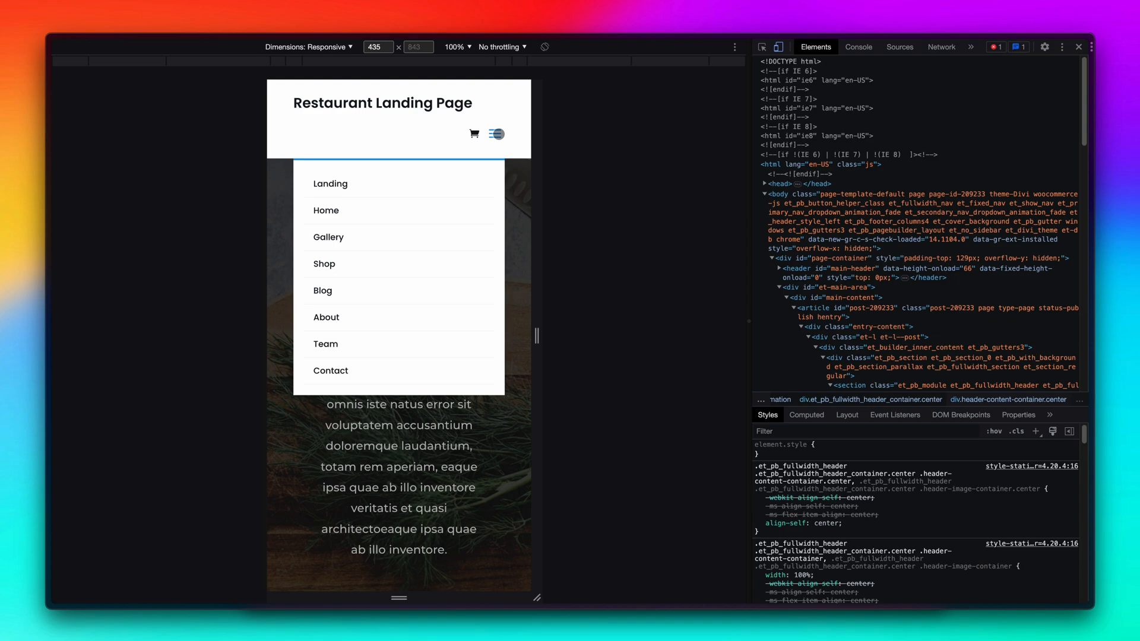
pyautogui.click(496, 134)
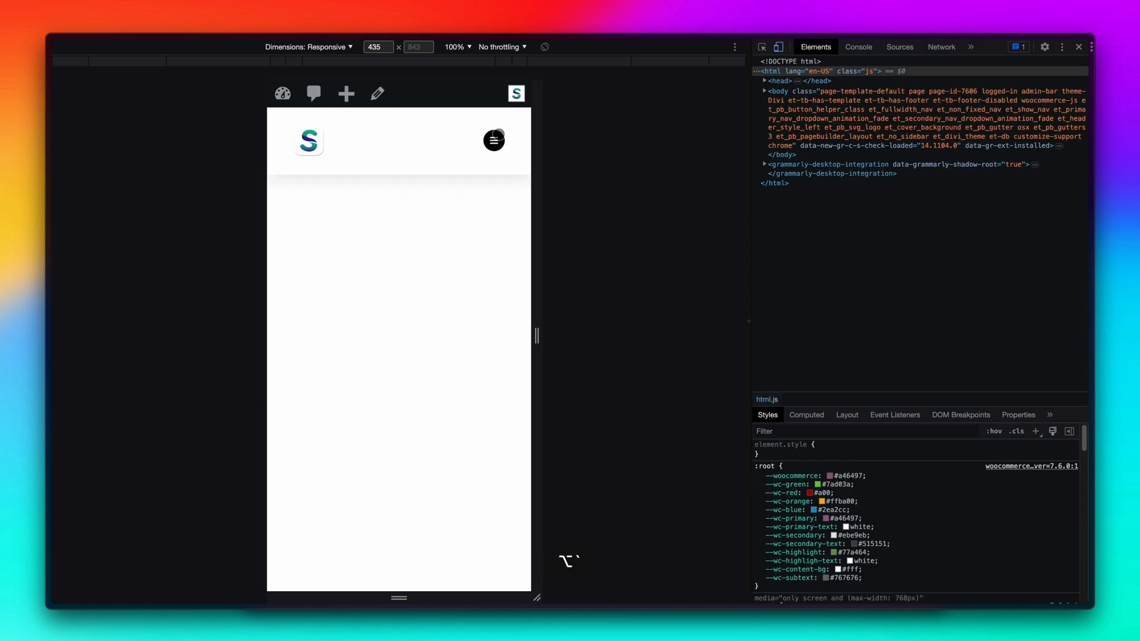
pyautogui.click(494, 140)
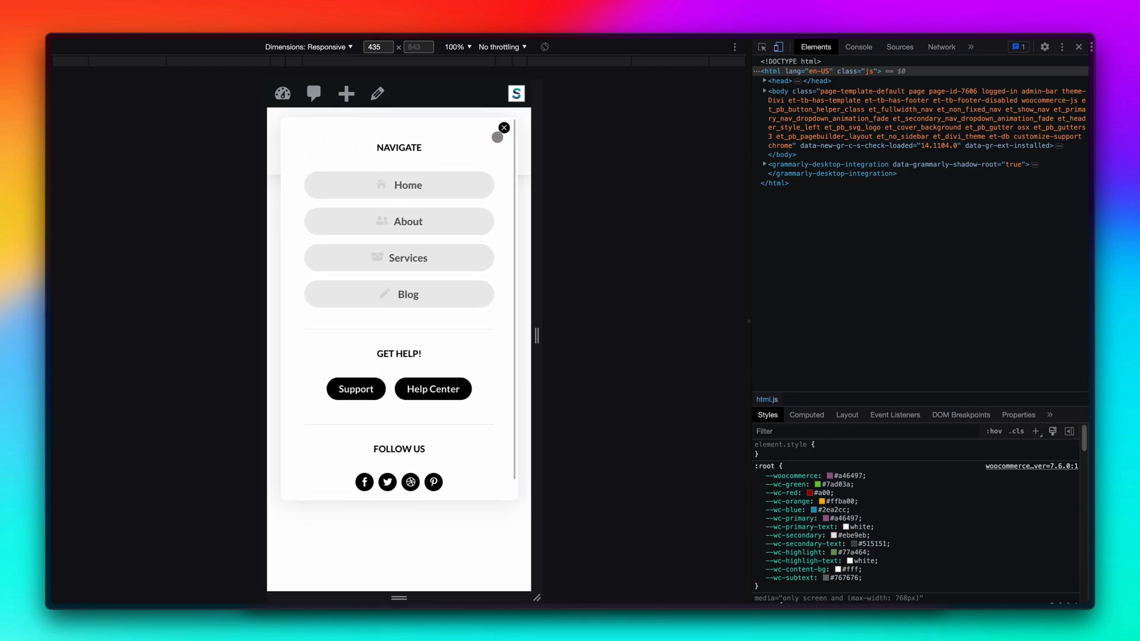
pyautogui.click(502, 127)
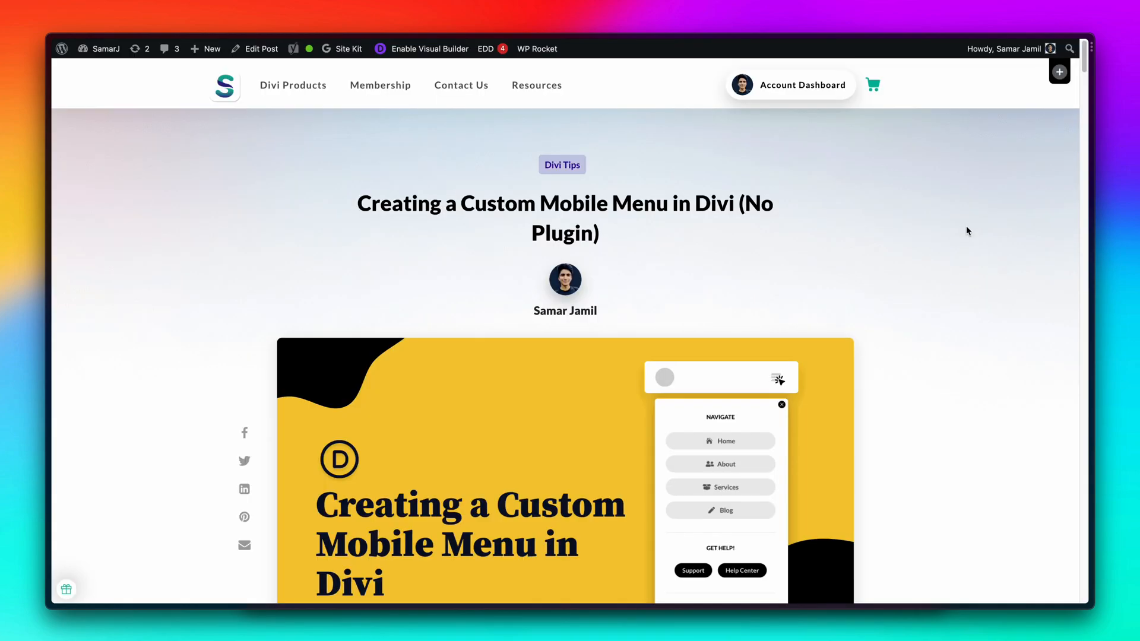
pyautogui.scroll(-3)
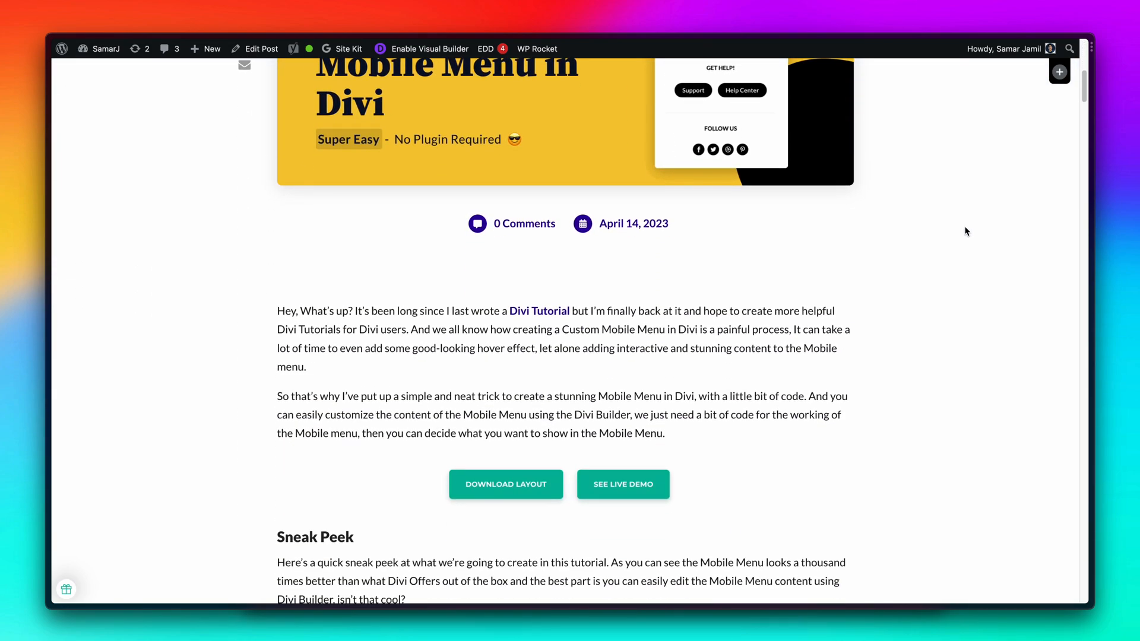
pyautogui.scroll(-3)
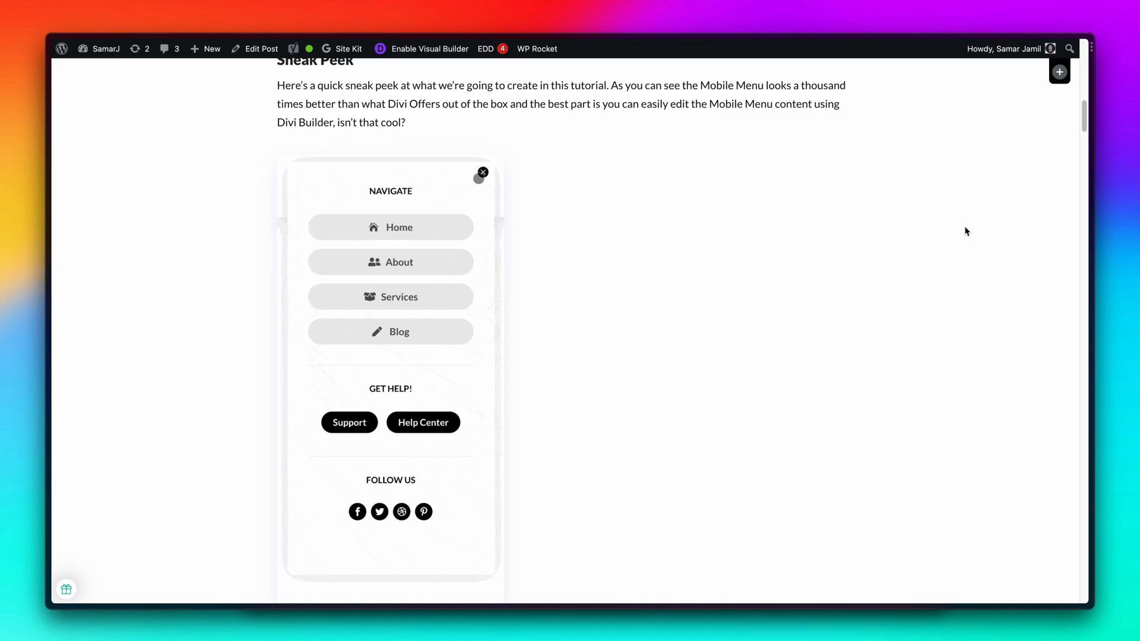
pyautogui.scroll(3)
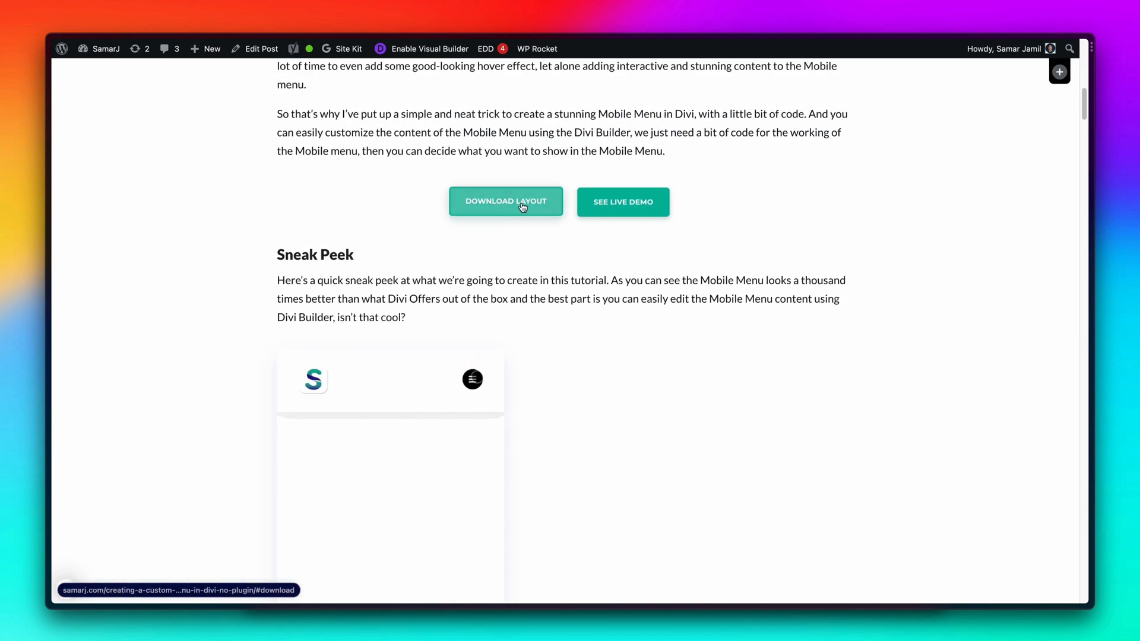
pyautogui.scroll(-3)
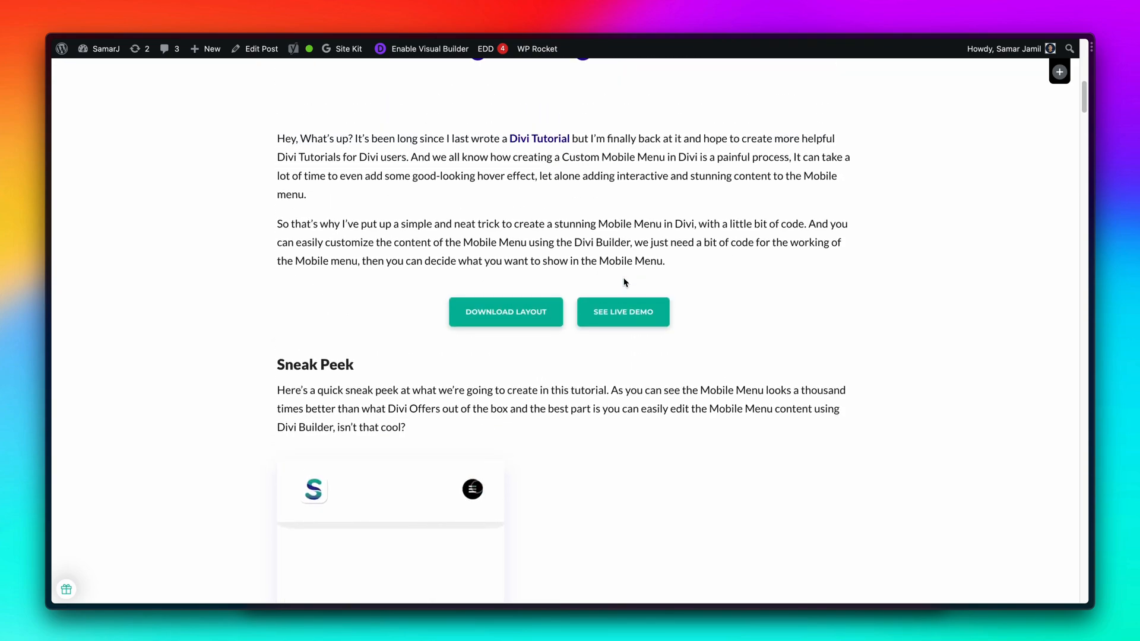
pyautogui.click(472, 488)
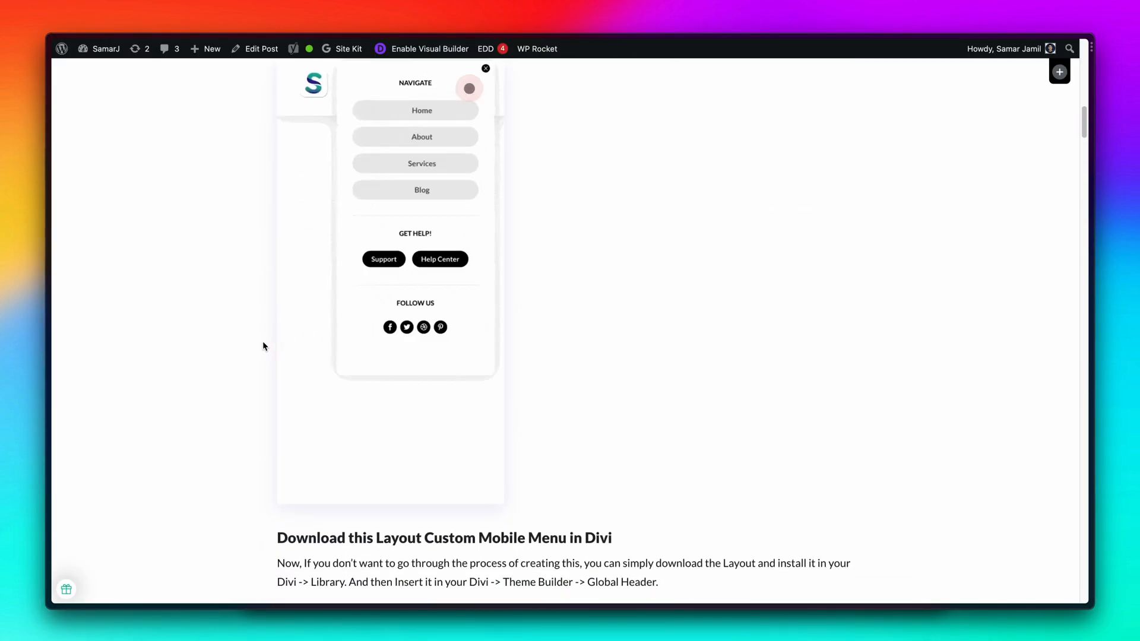
pyautogui.scroll(-3)
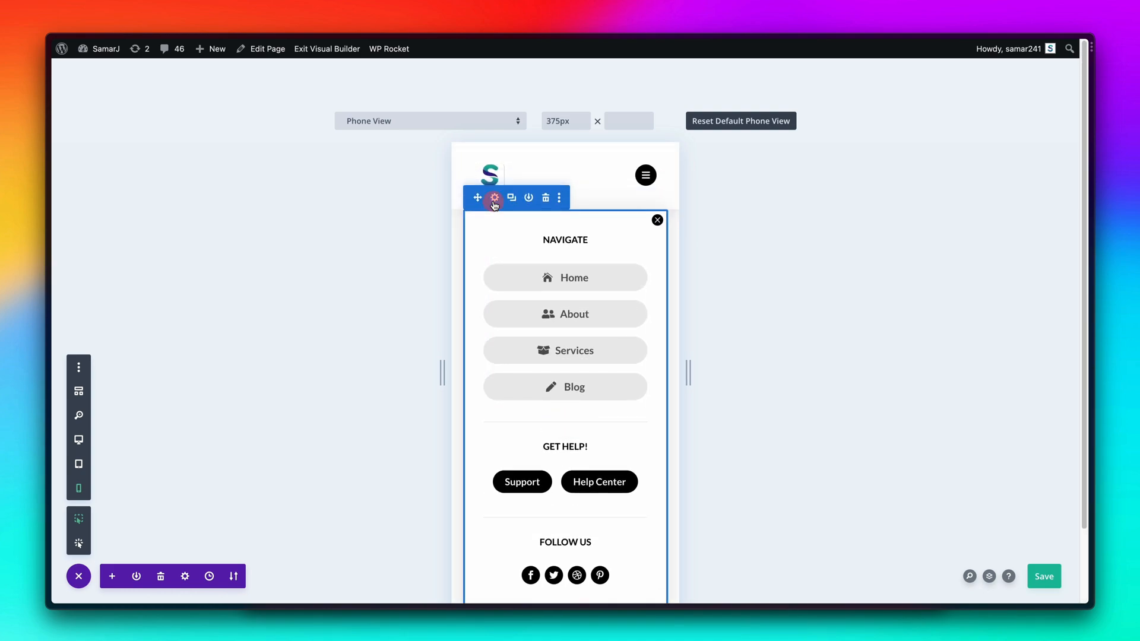
# - Review the popup section's Design > Sizing values of 90% width and 75vh height
pyautogui.click(494, 198)
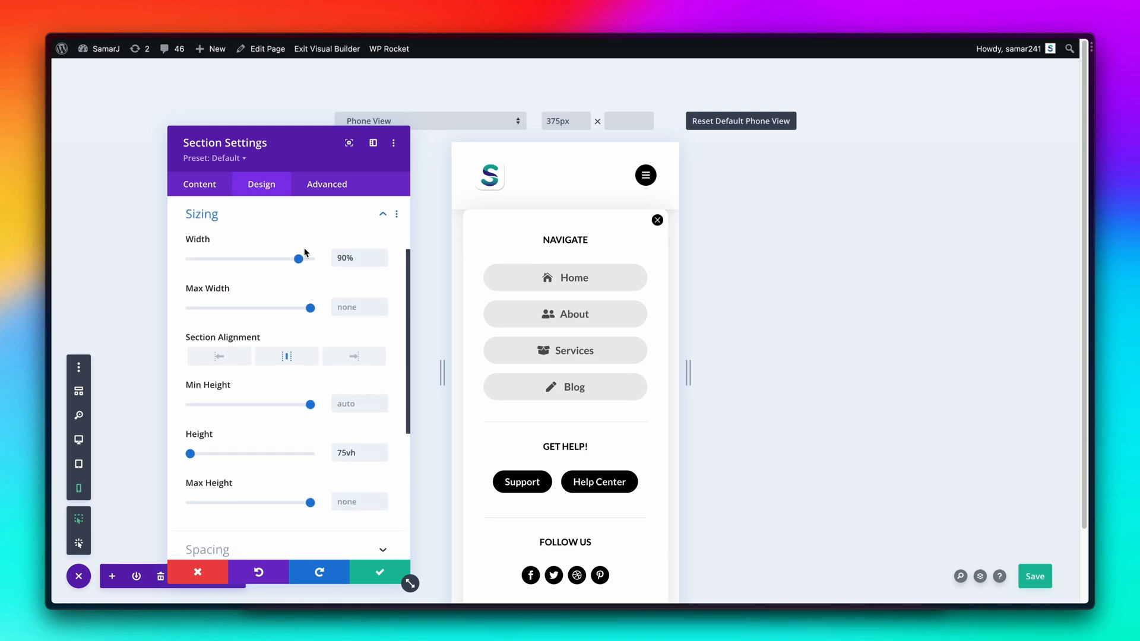
pyautogui.moveTo(349, 465)
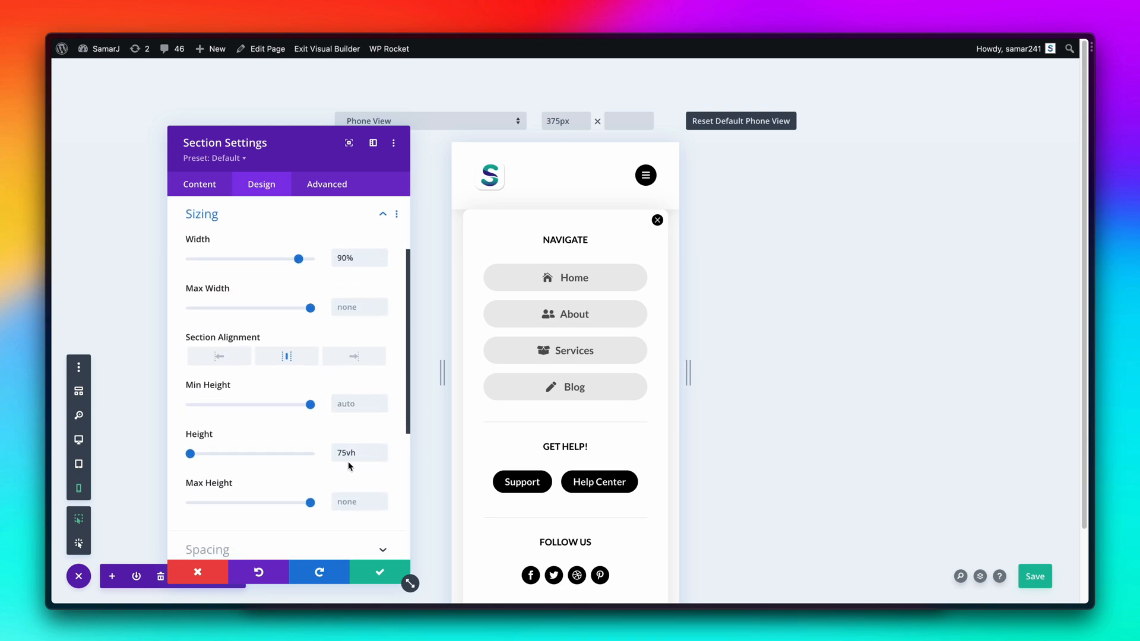
pyautogui.click(202, 213)
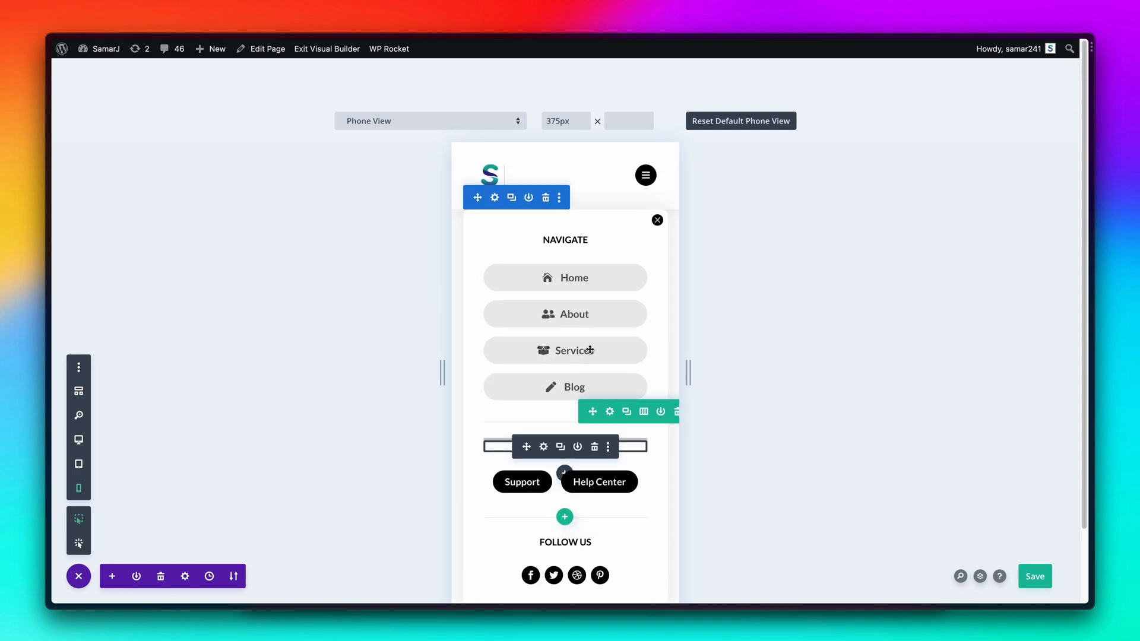
pyautogui.moveTo(763, 213)
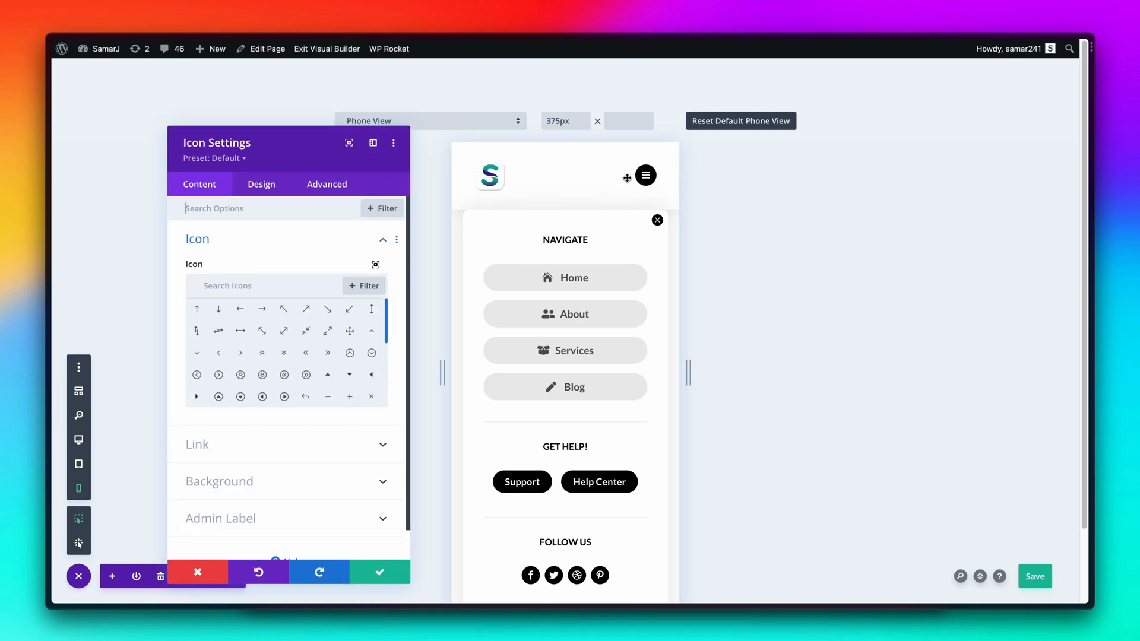
pyautogui.moveTo(614, 194)
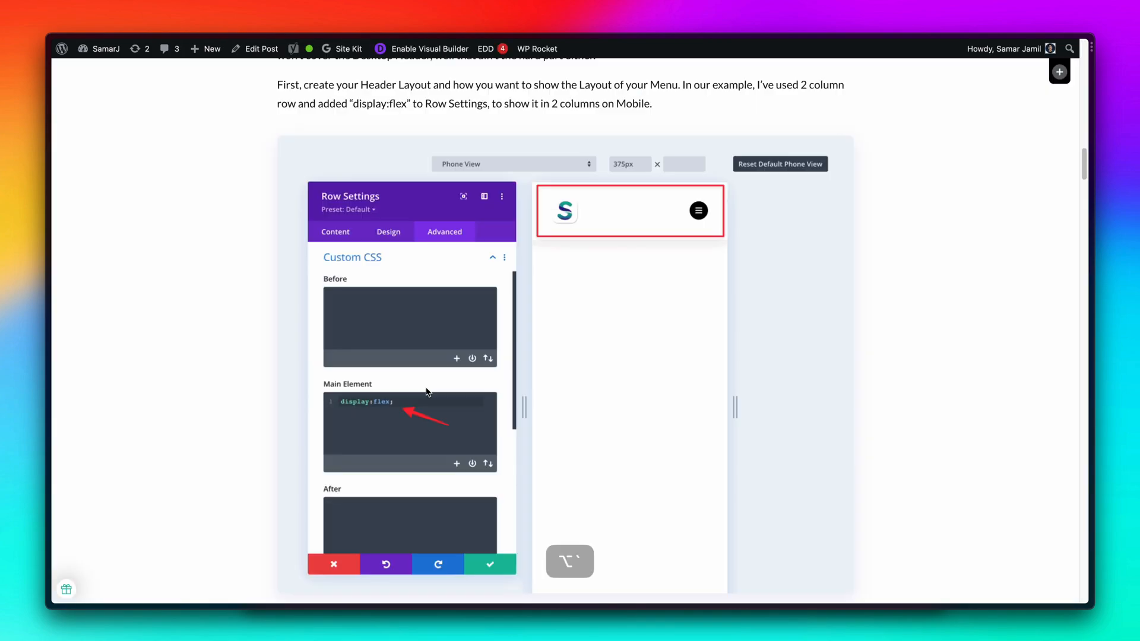
# - Scroll the tutorial to the 'Let's Get Started' step showing the header row's display:flex CSS
pyautogui.scroll(-3)
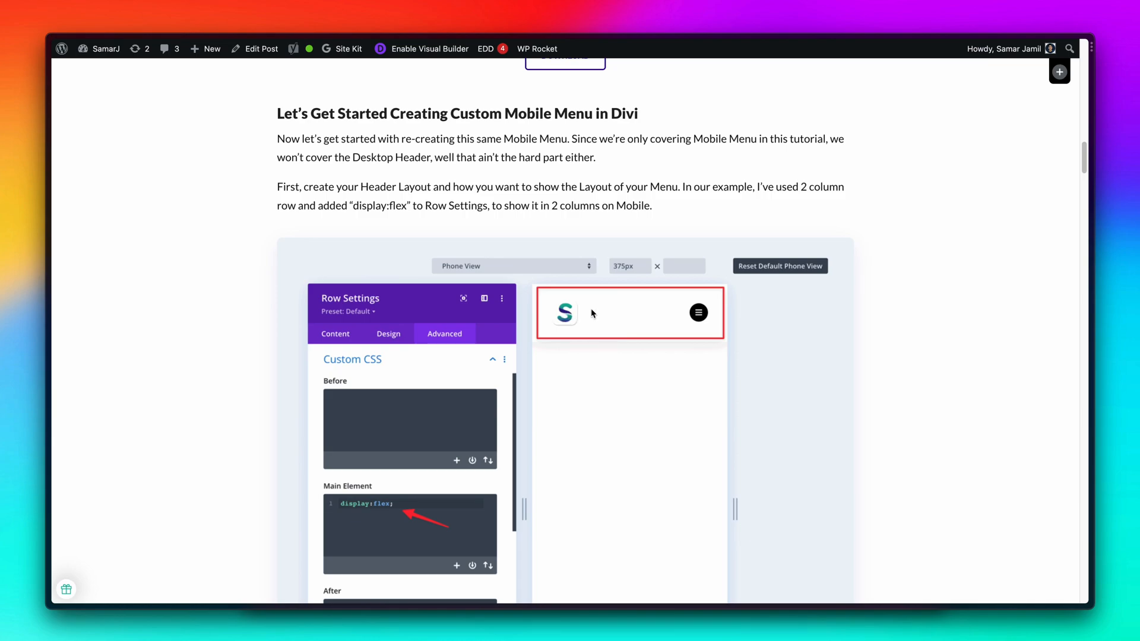
pyautogui.moveTo(556, 363)
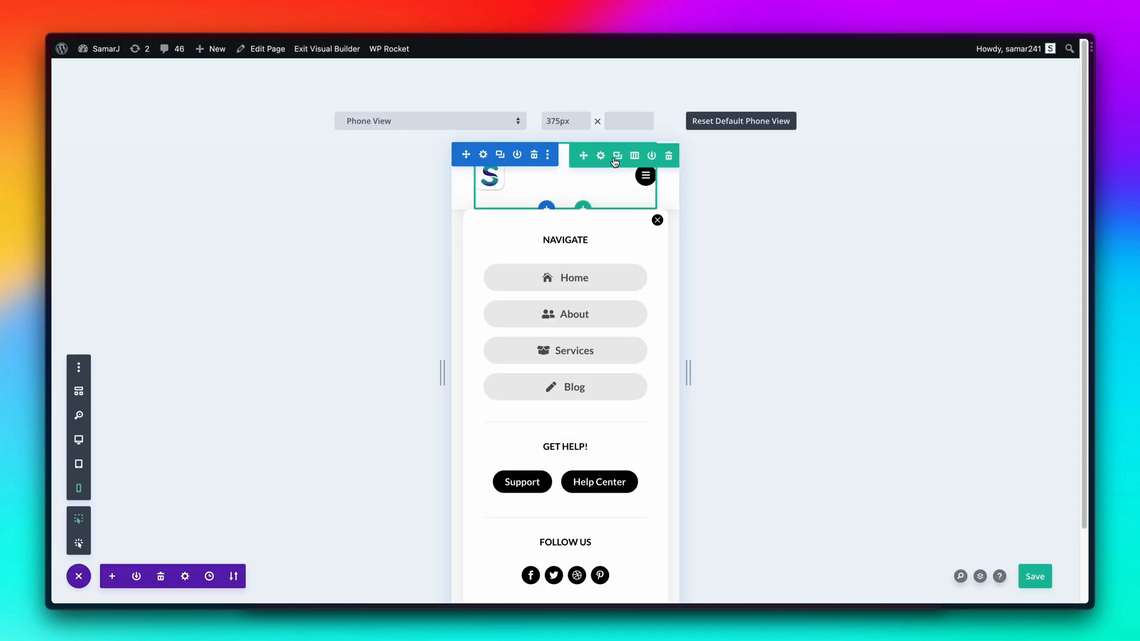
# - Enter display:flex; as the header row's Main Element custom CSS
pyautogui.click(601, 156)
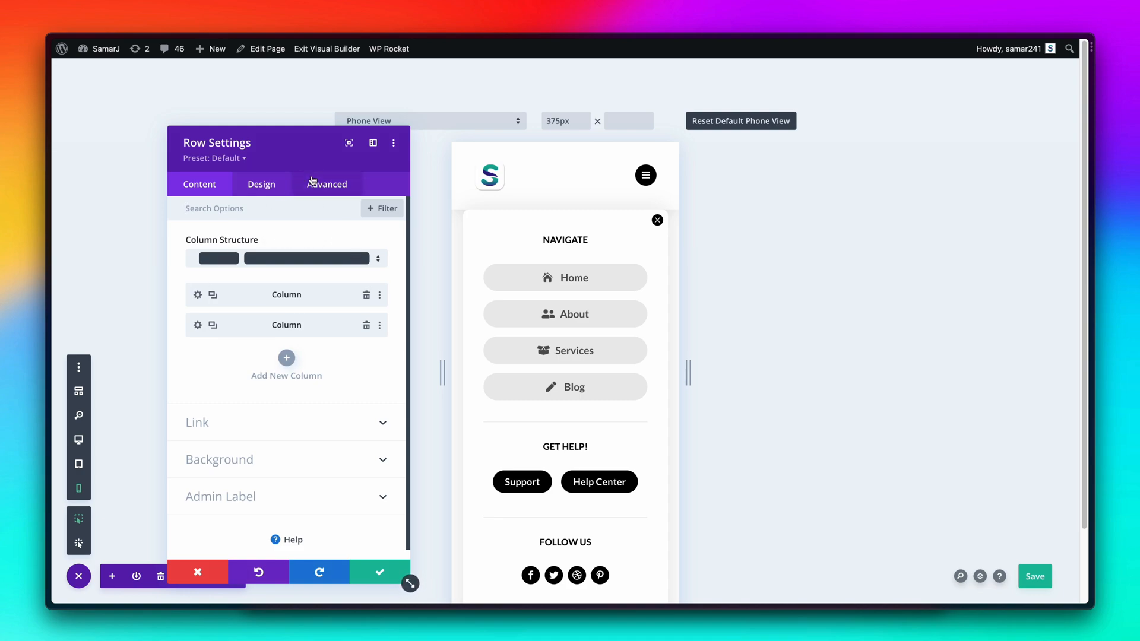
pyautogui.click(326, 183)
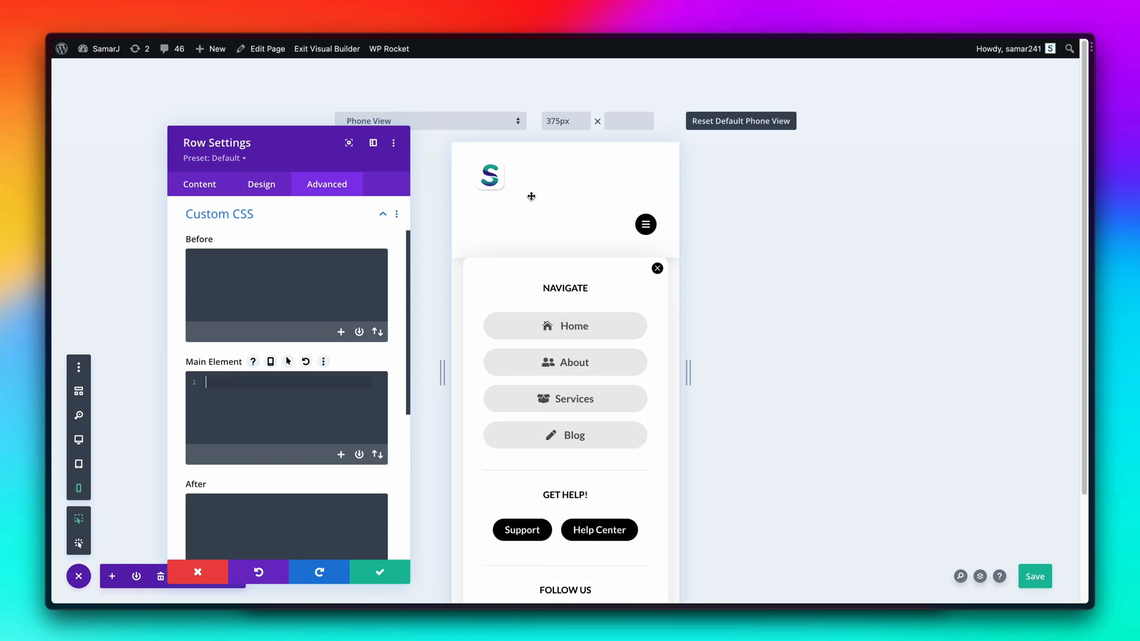
pyautogui.write('display:flex;')
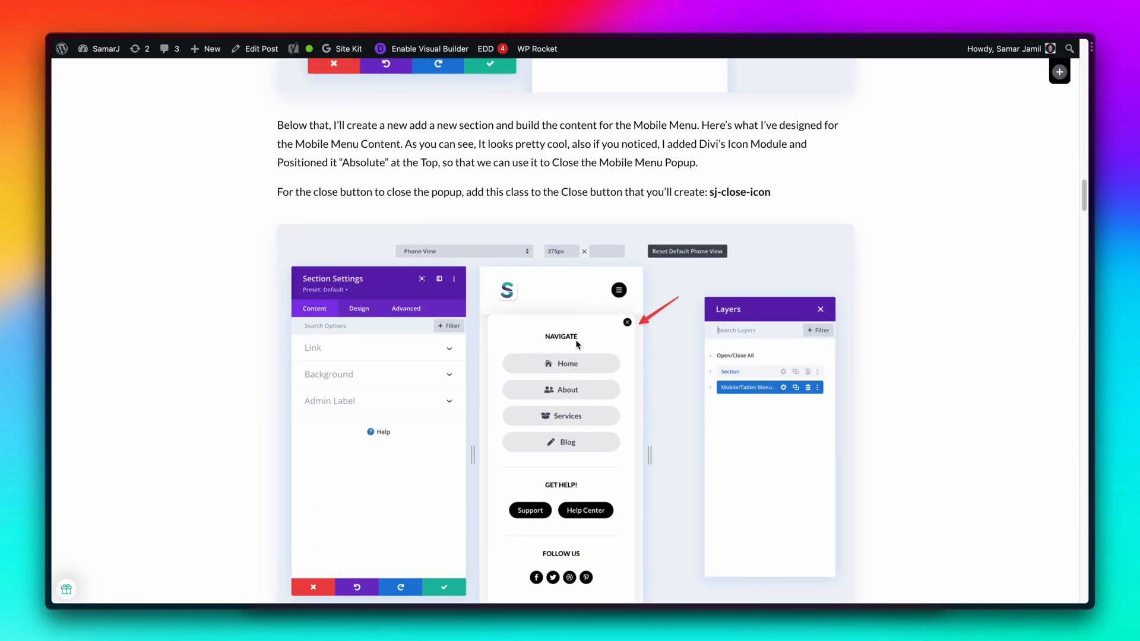
# - Scroll through the close-icon and display:none steps, copying the CSS, down to the Position settings step
pyautogui.scroll(-3)
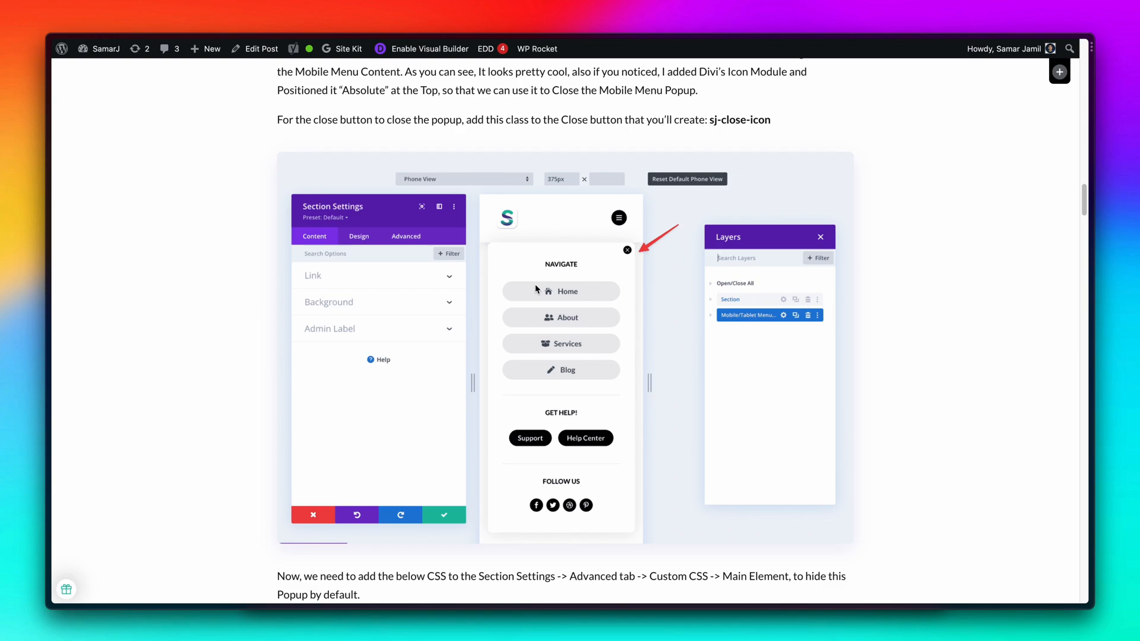
pyautogui.scroll(-3)
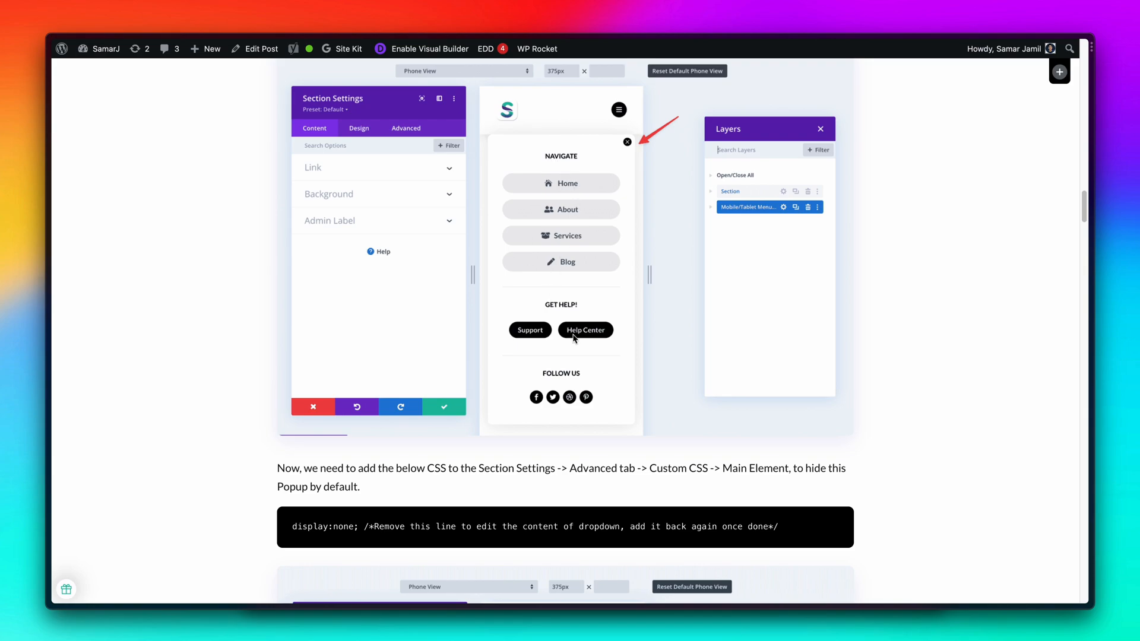
pyautogui.scroll(-3)
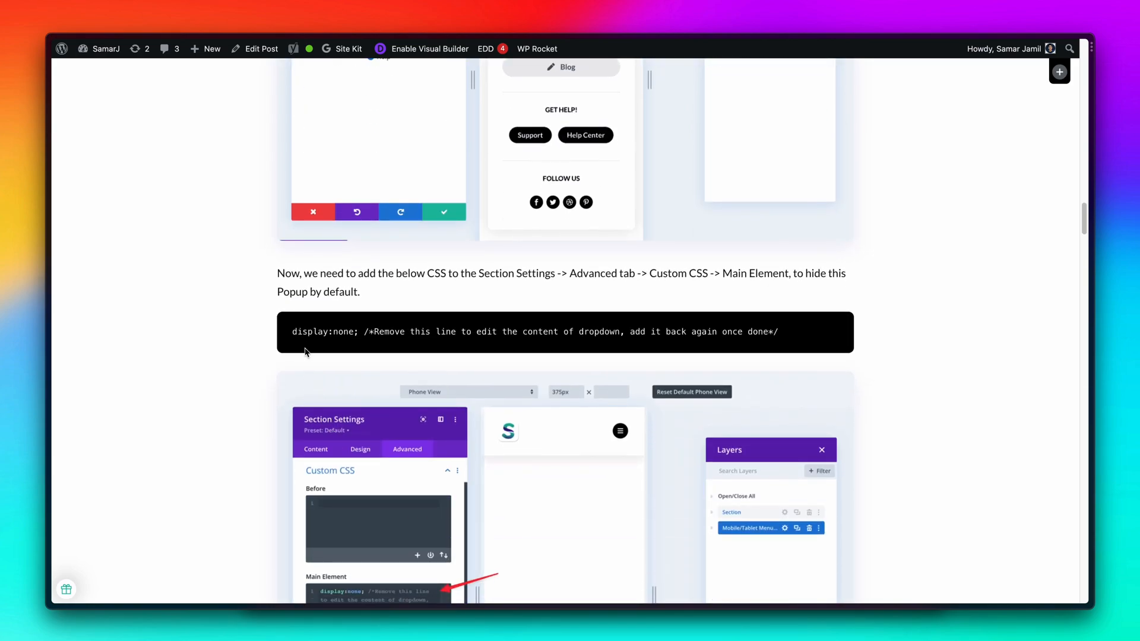
pyautogui.press('cmd+c')
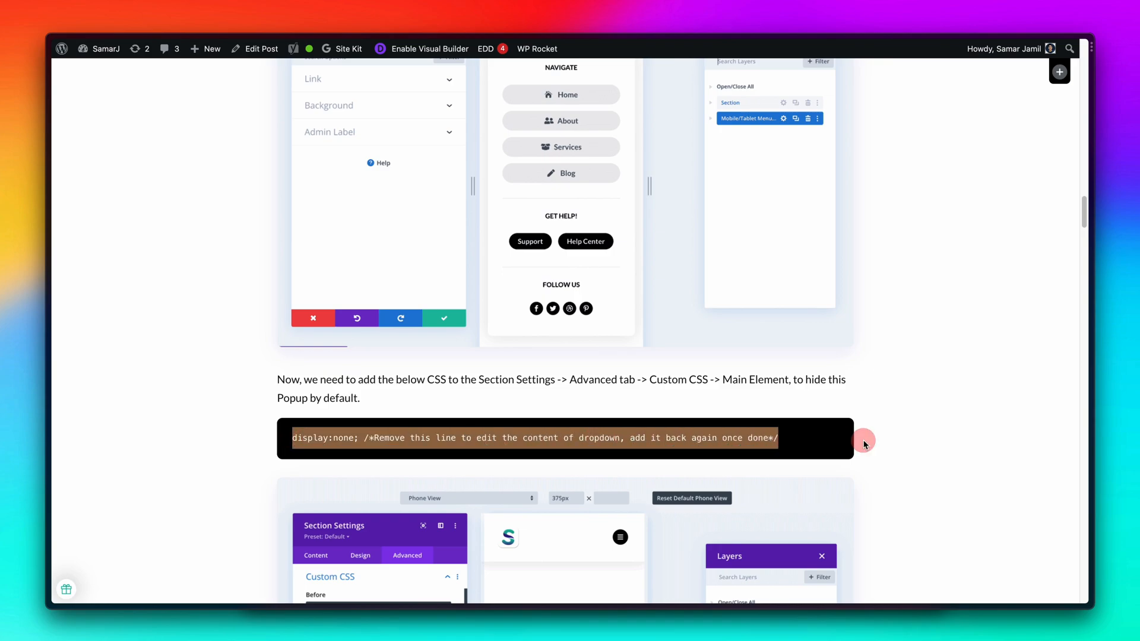
pyautogui.scroll(-3)
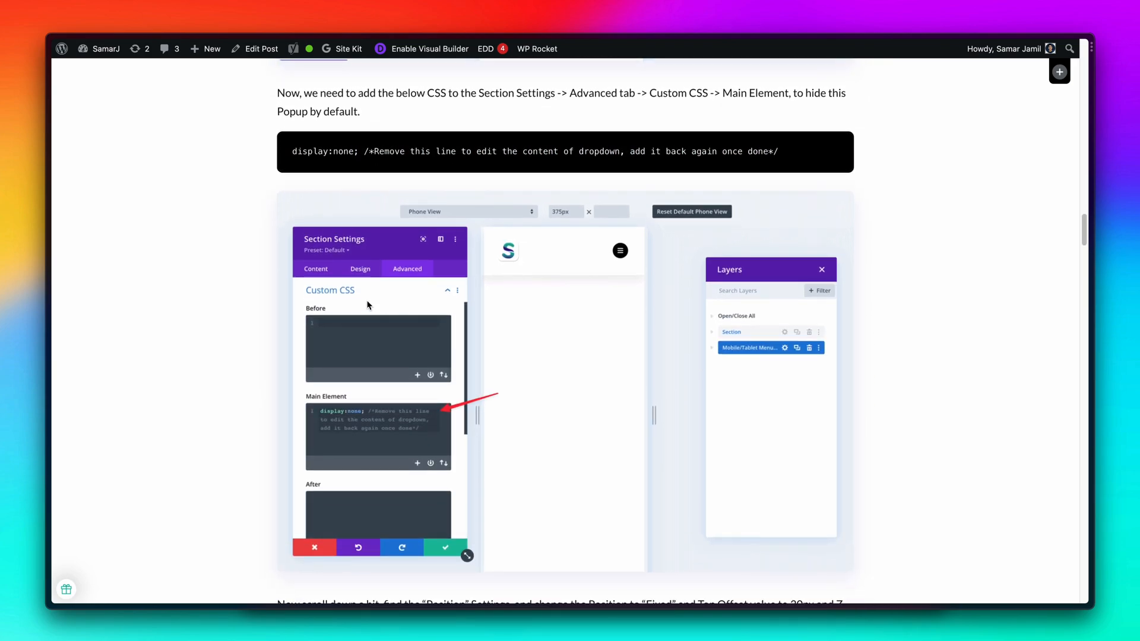
pyautogui.scroll(-3)
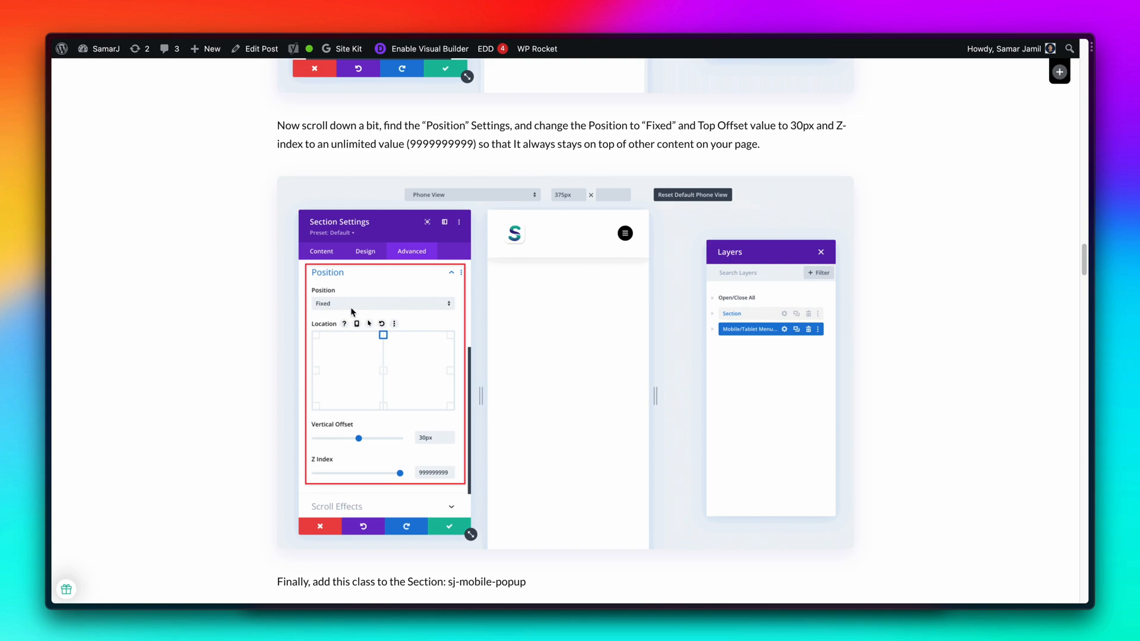
pyautogui.moveTo(428, 446)
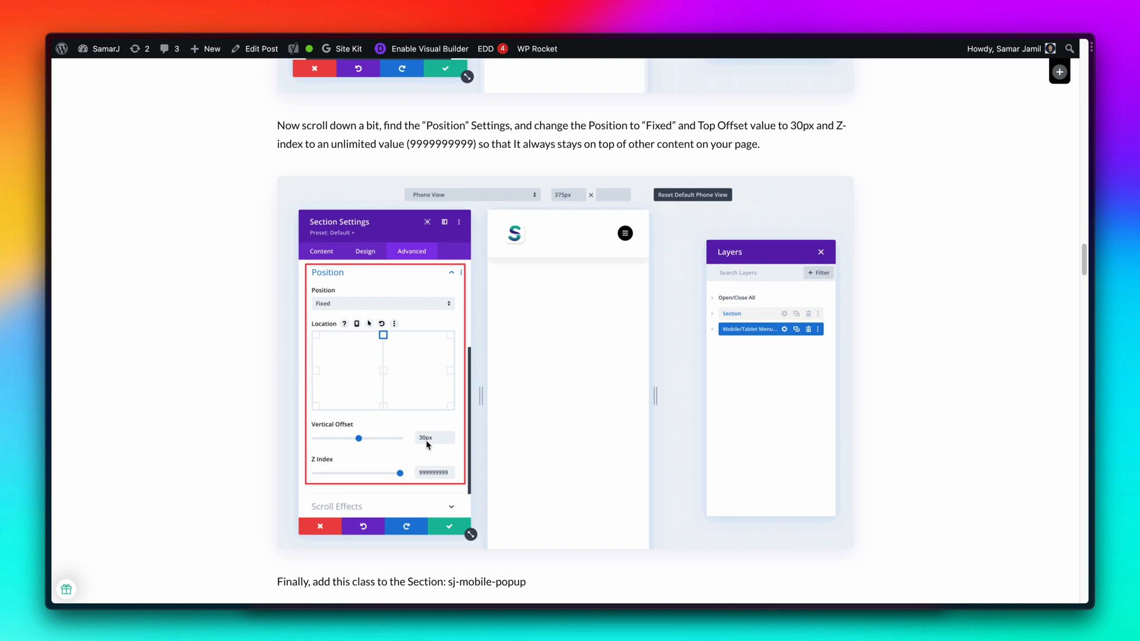
pyautogui.moveTo(449, 468)
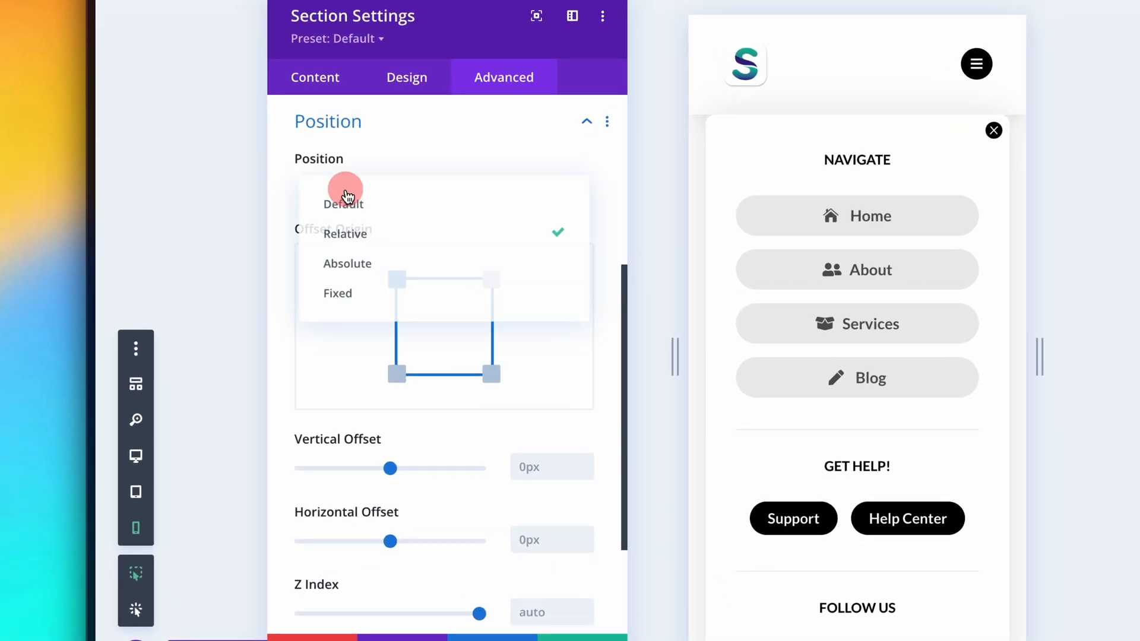
pyautogui.click(337, 293)
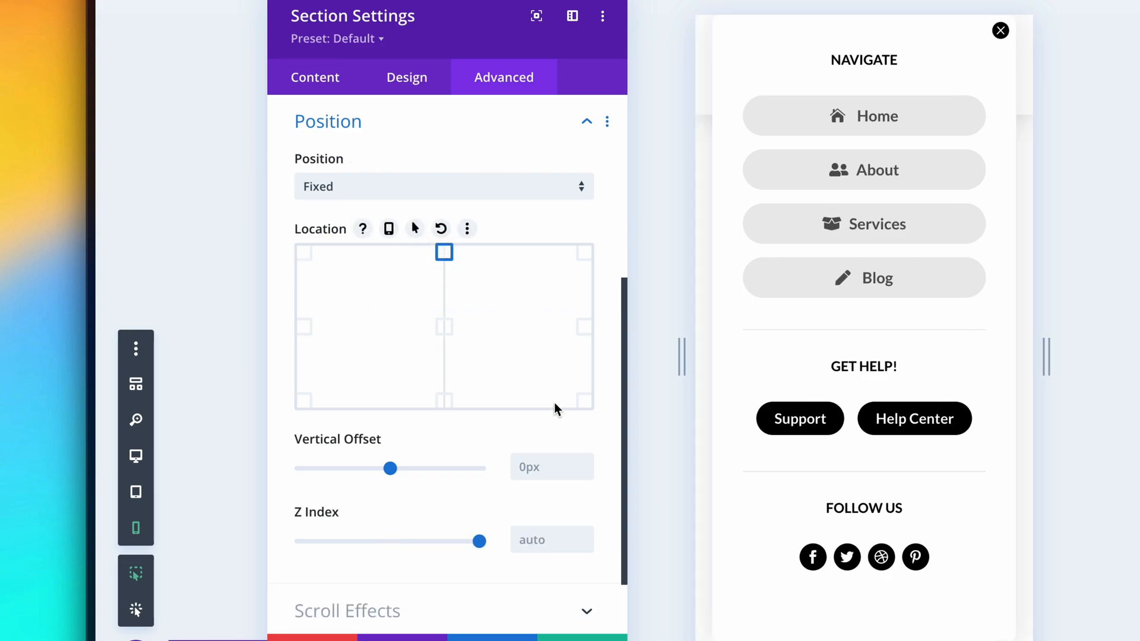
pyautogui.write('30px')
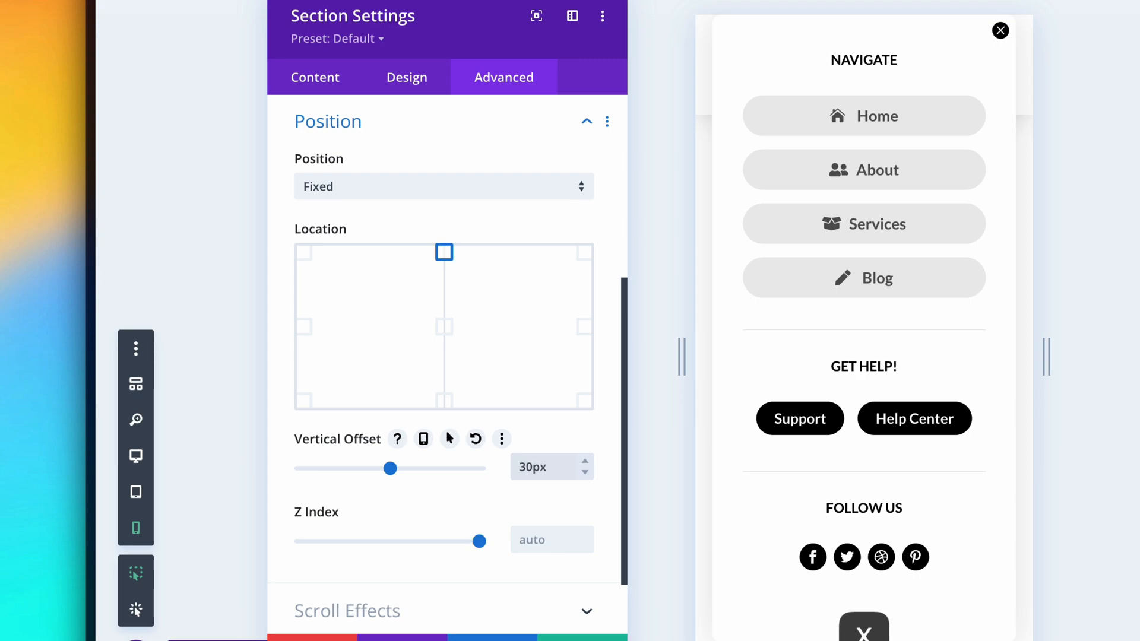
pyautogui.write('9999999999')
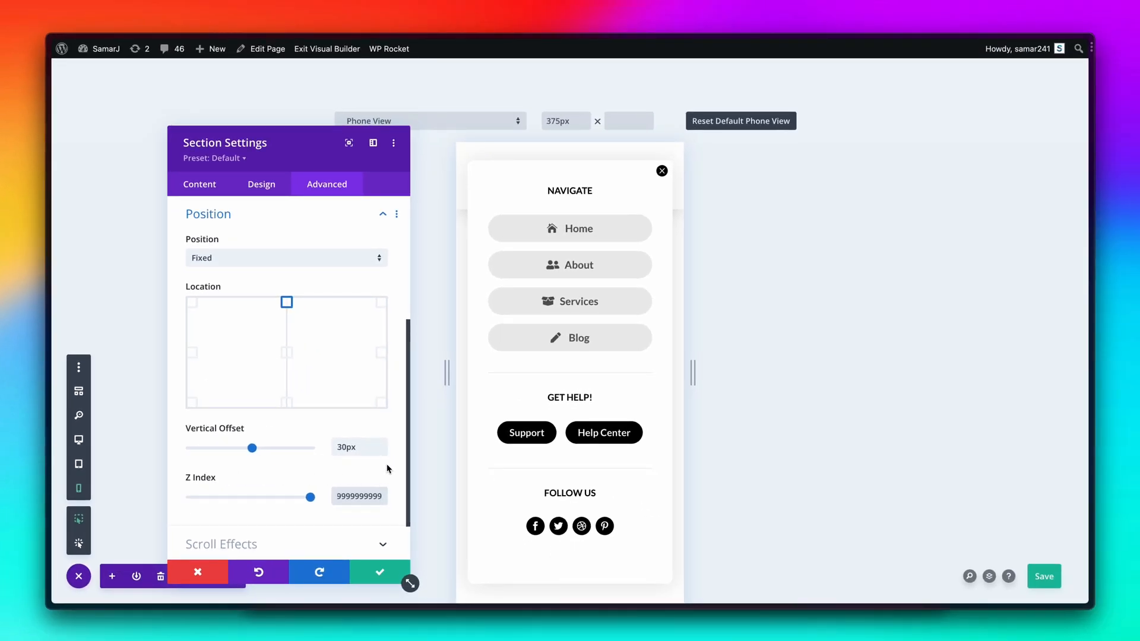
pyautogui.moveTo(394, 470)
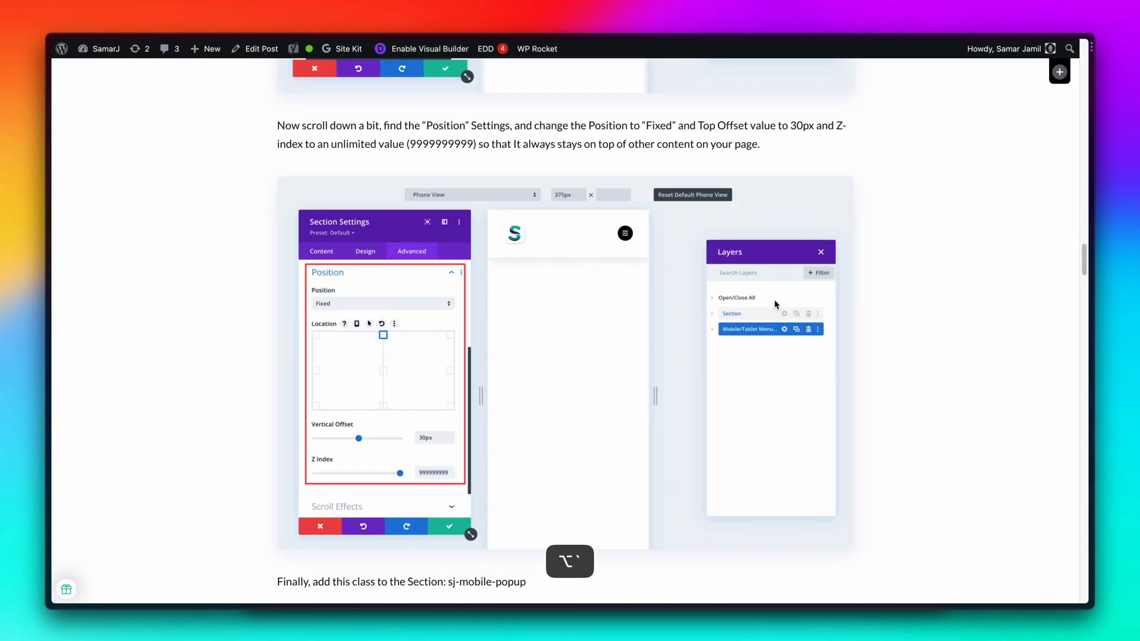
pyautogui.scroll(-3)
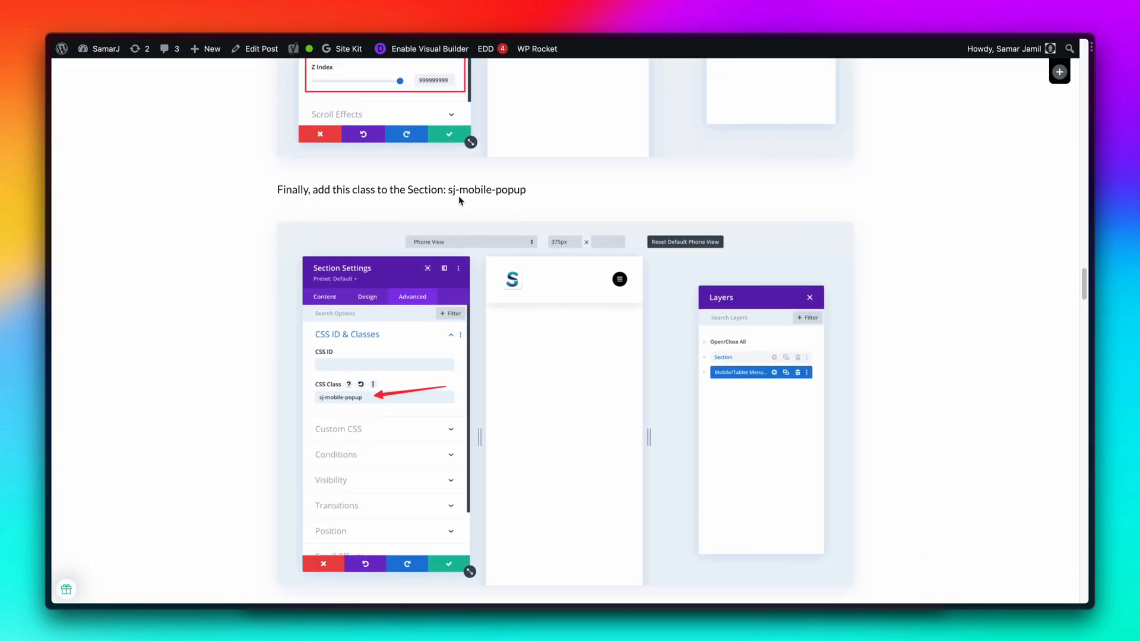
pyautogui.doubleClick(487, 190)
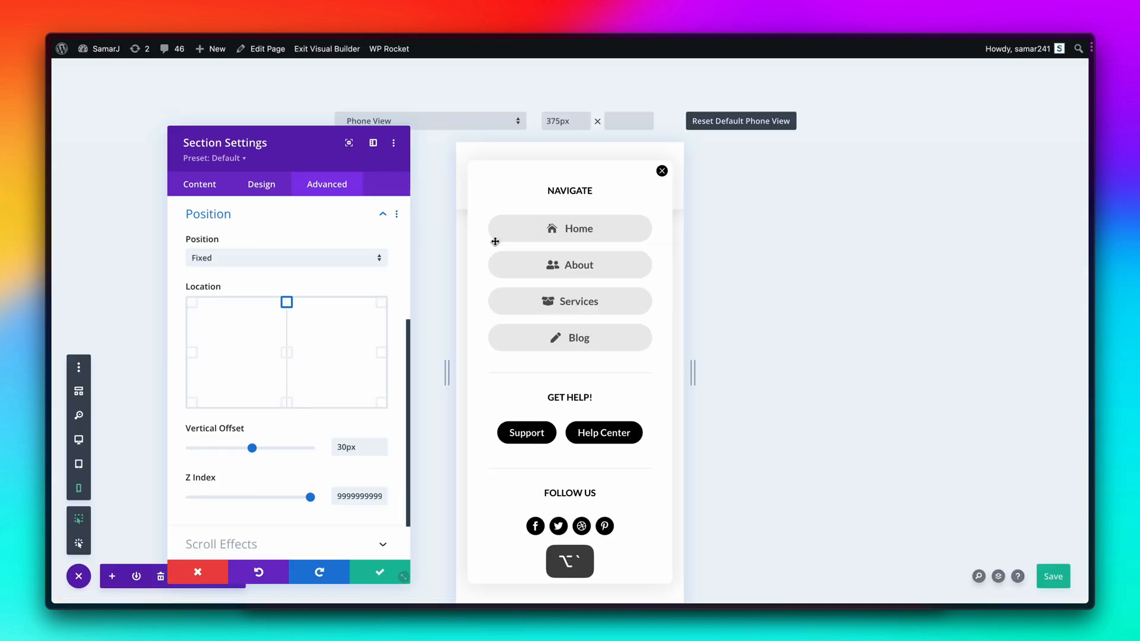
# - Paste the display:none CSS with its editing comment into the section's Main Element custom CSS
pyautogui.click(326, 184)
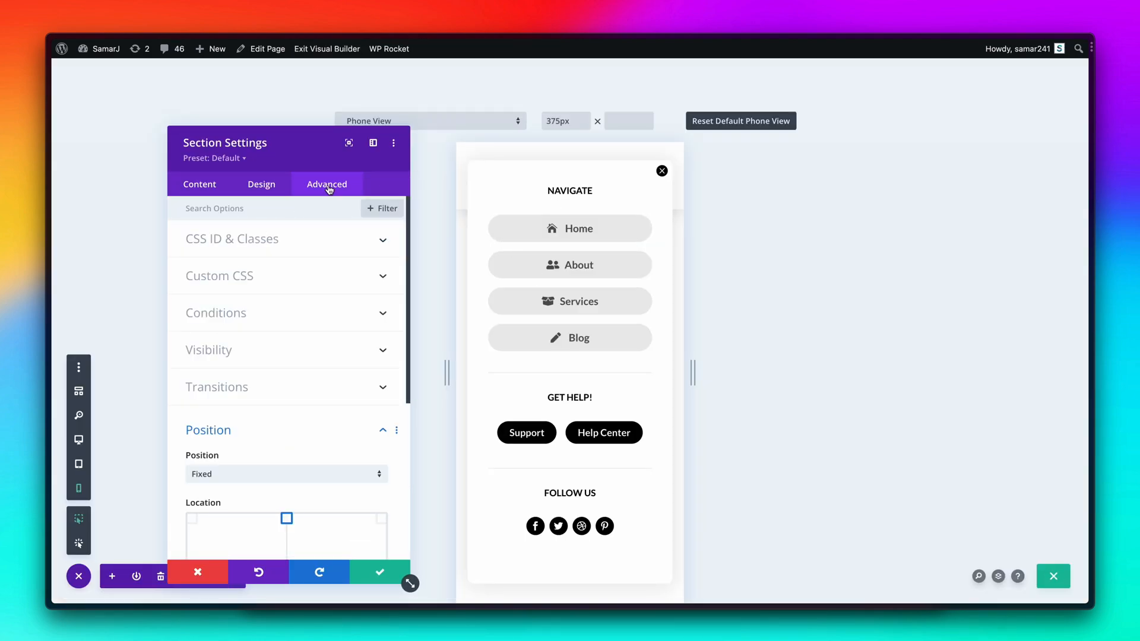
pyautogui.click(232, 239)
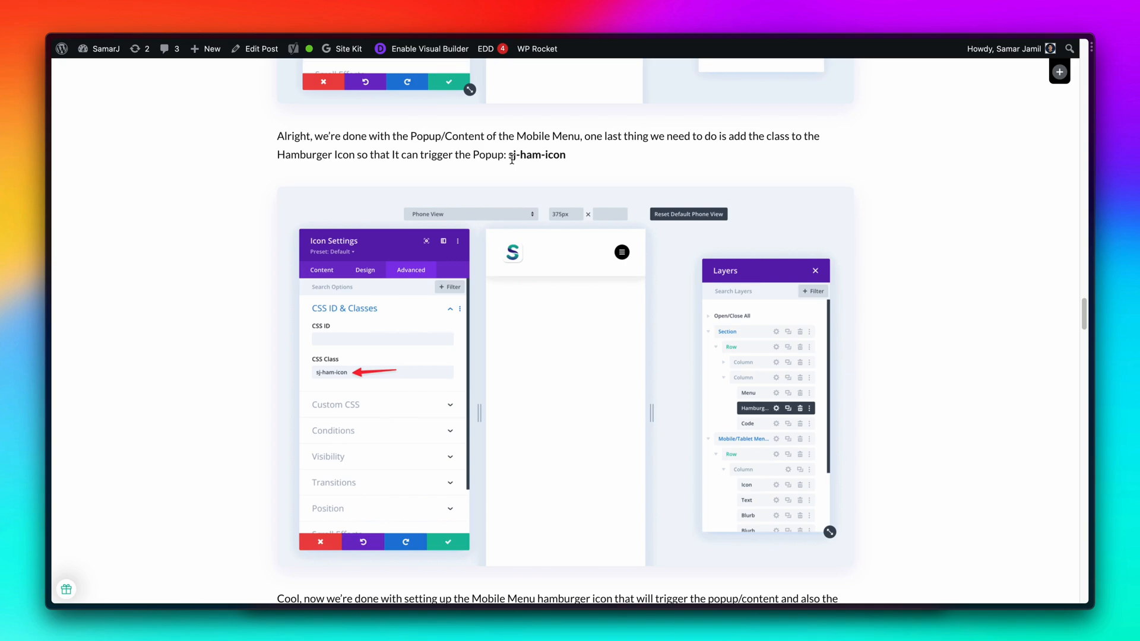
pyautogui.press('cmd+c')
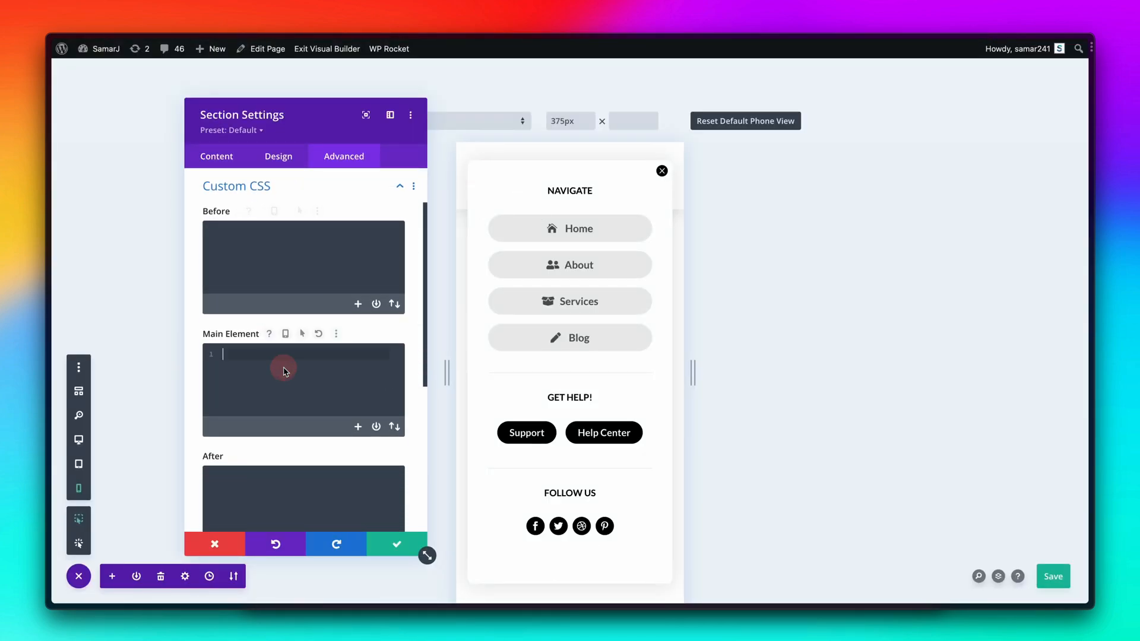
pyautogui.write('display:none; /*Remove this line to edit the content of dropdown, add it back again once done*/')
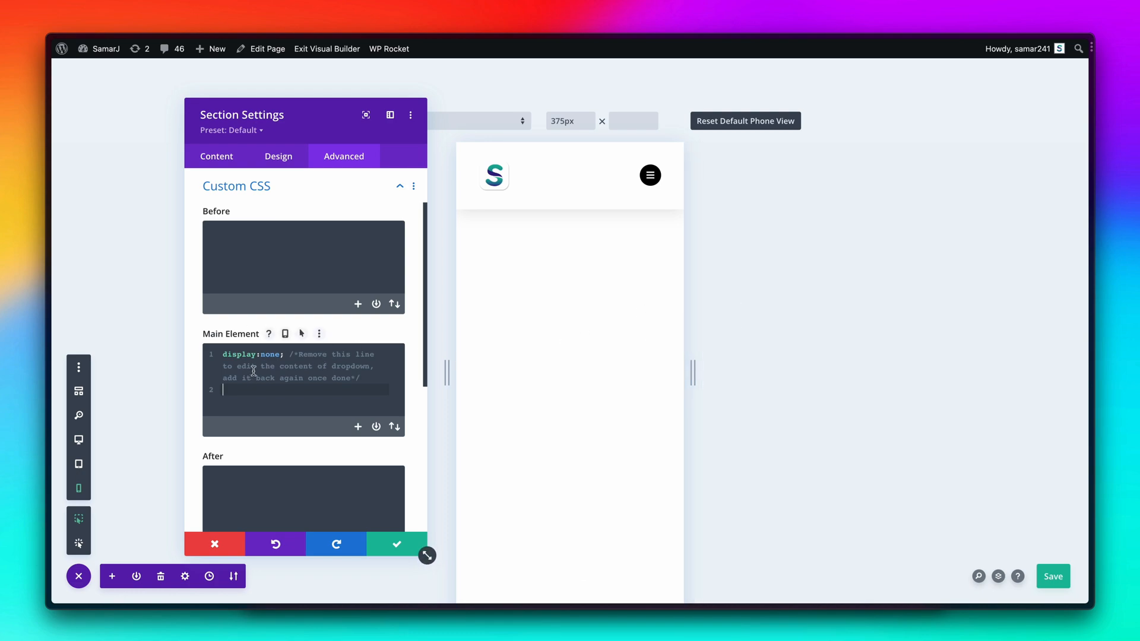
pyautogui.press('cmd+x')
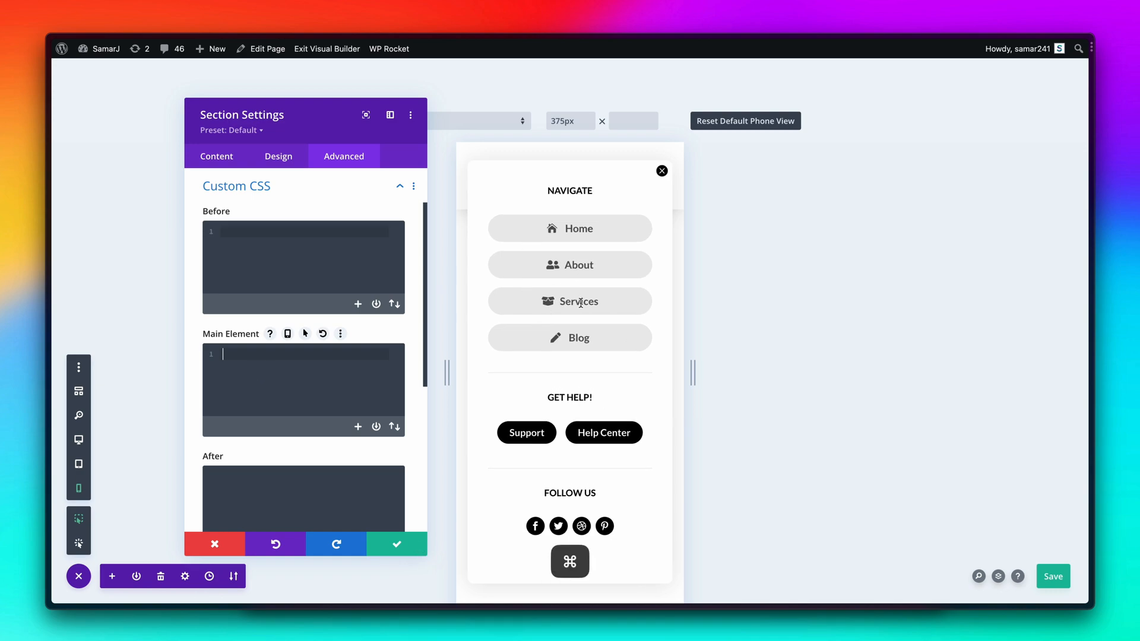
pyautogui.write('display:none; /*Remove this line to edit the content of dropdown, add it back again once done*/')
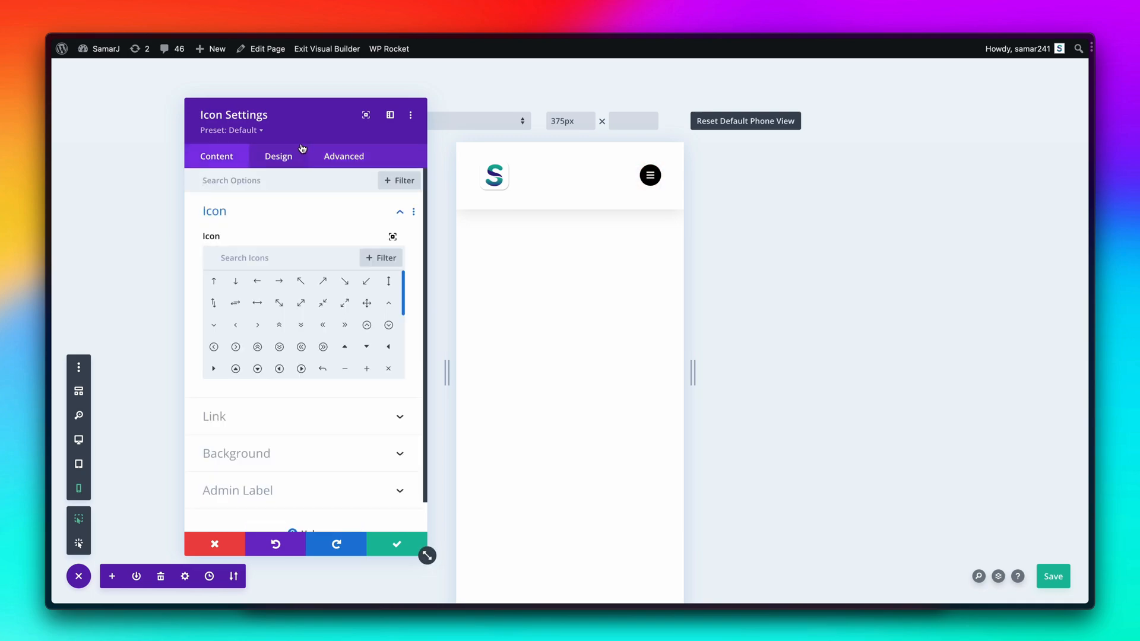
# - Enter sj-ham-icon as the hamburger Icon module's CSS Class
pyautogui.click(345, 157)
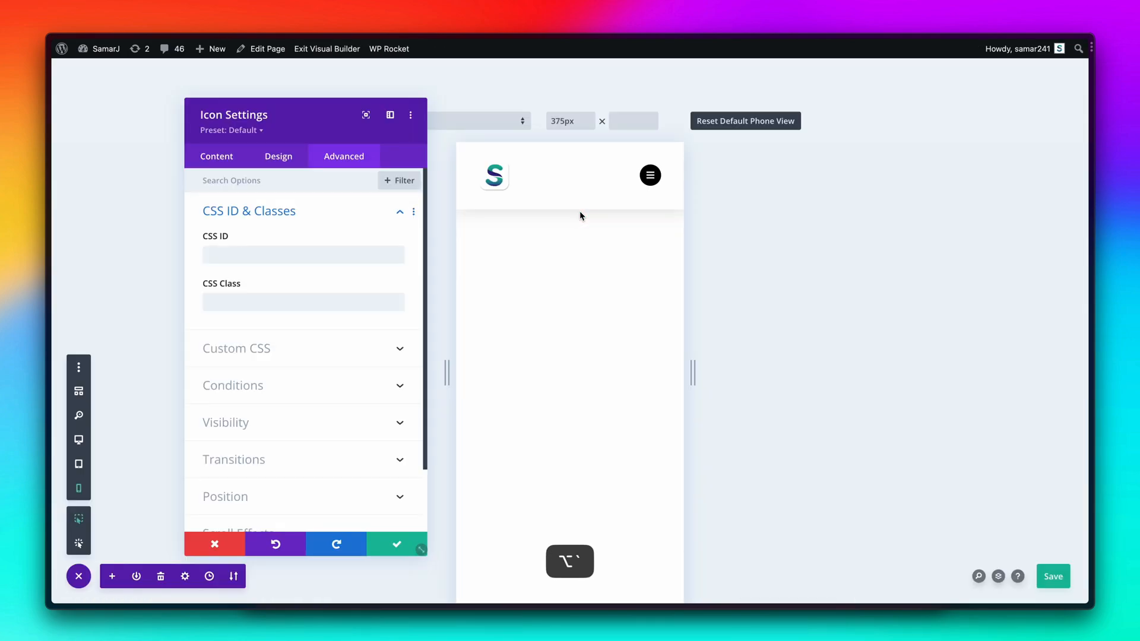
pyautogui.write('v')
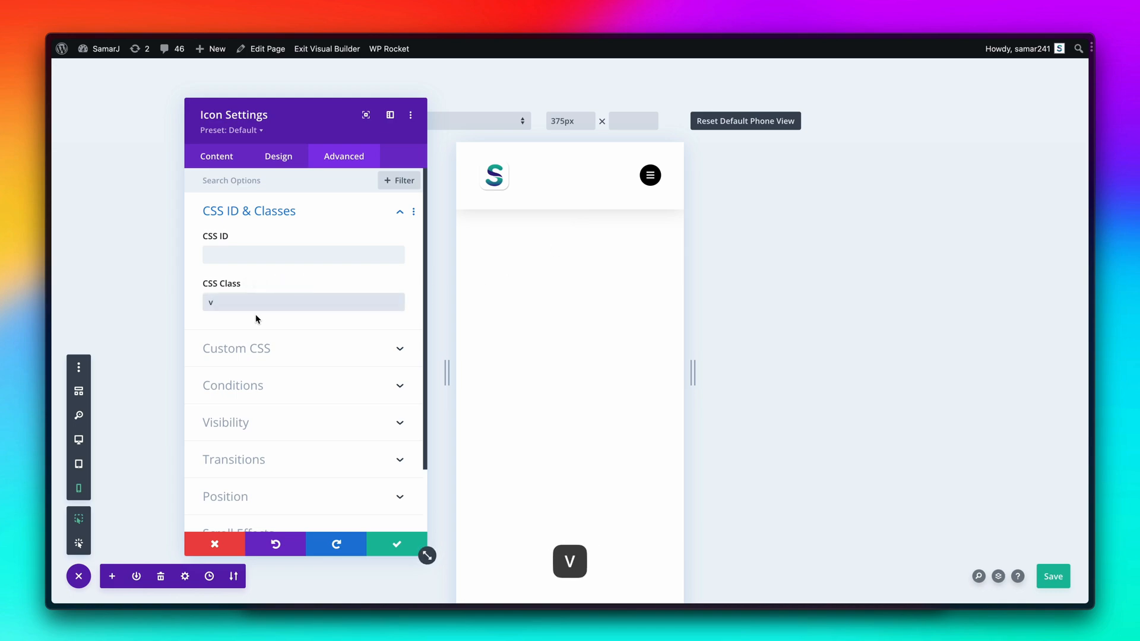
pyautogui.write('sj-ham-icon')
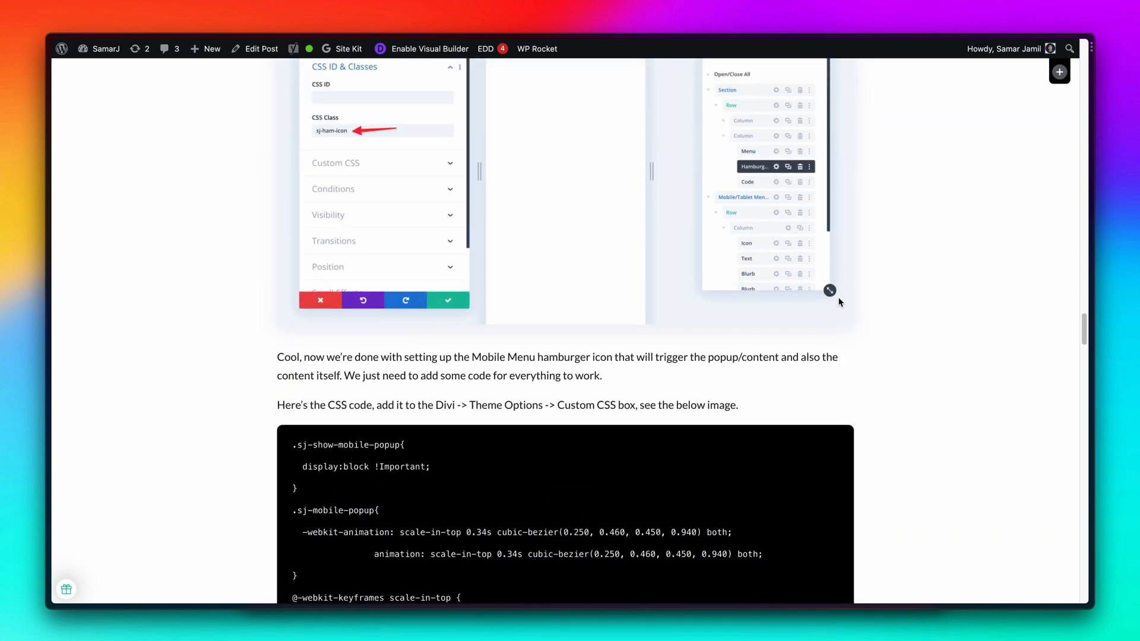
# - Scroll the tutorial down to the Theme Options Custom CSS code block
pyautogui.scroll(-3)
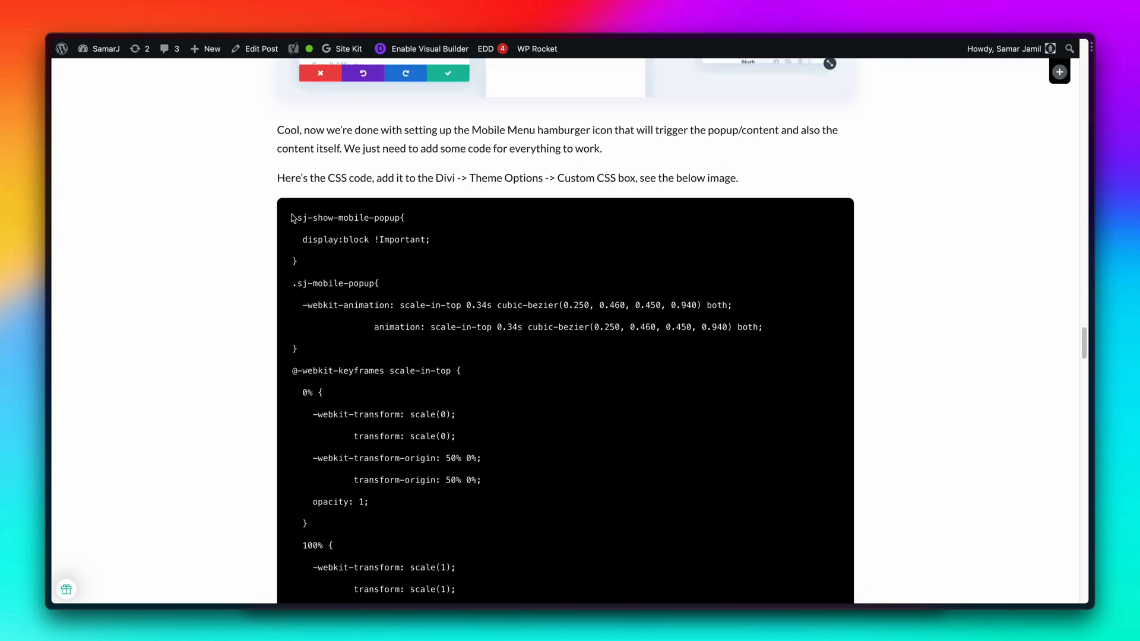
pyautogui.scroll(-3)
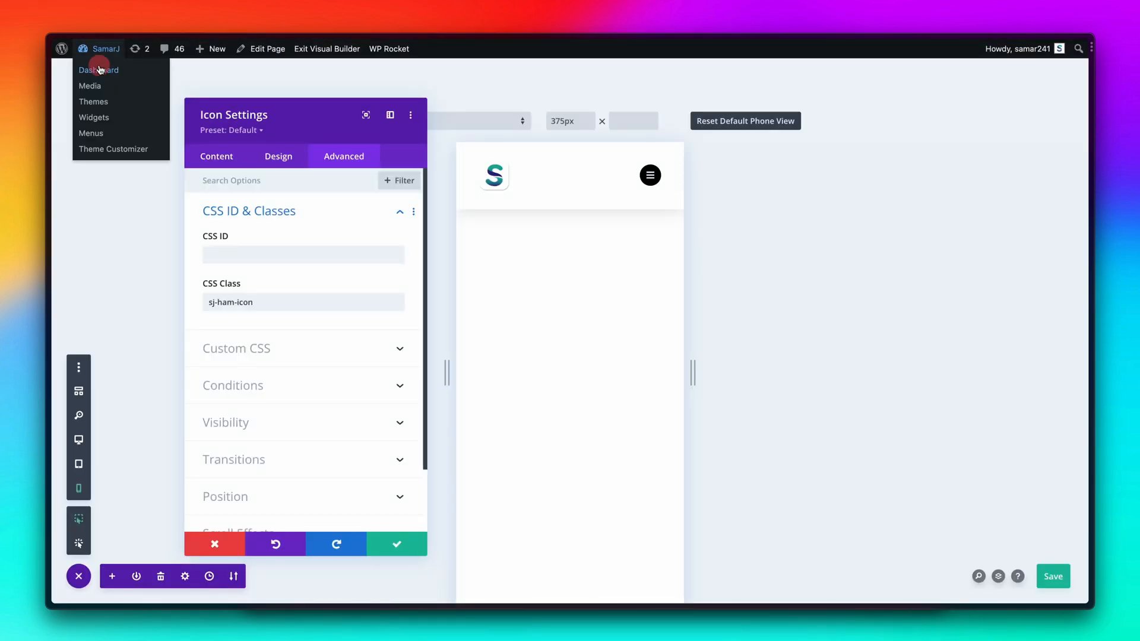
# - Reach Divi Theme Options and scroll past Custom CSS to the Integration head-code field
pyautogui.click(98, 70)
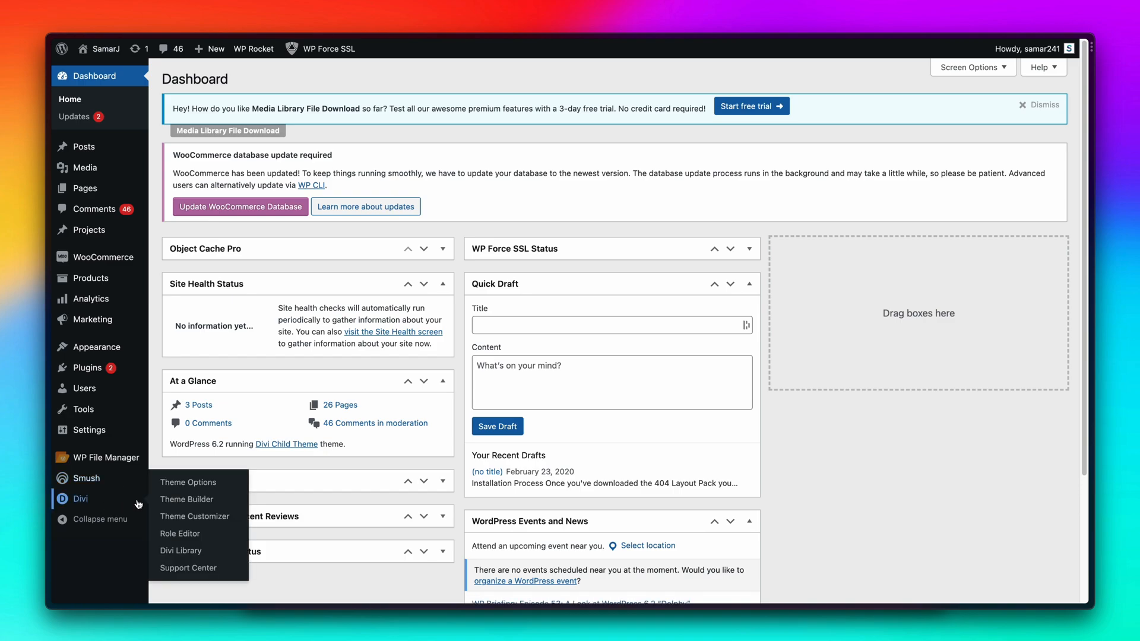
pyautogui.moveTo(448, 456)
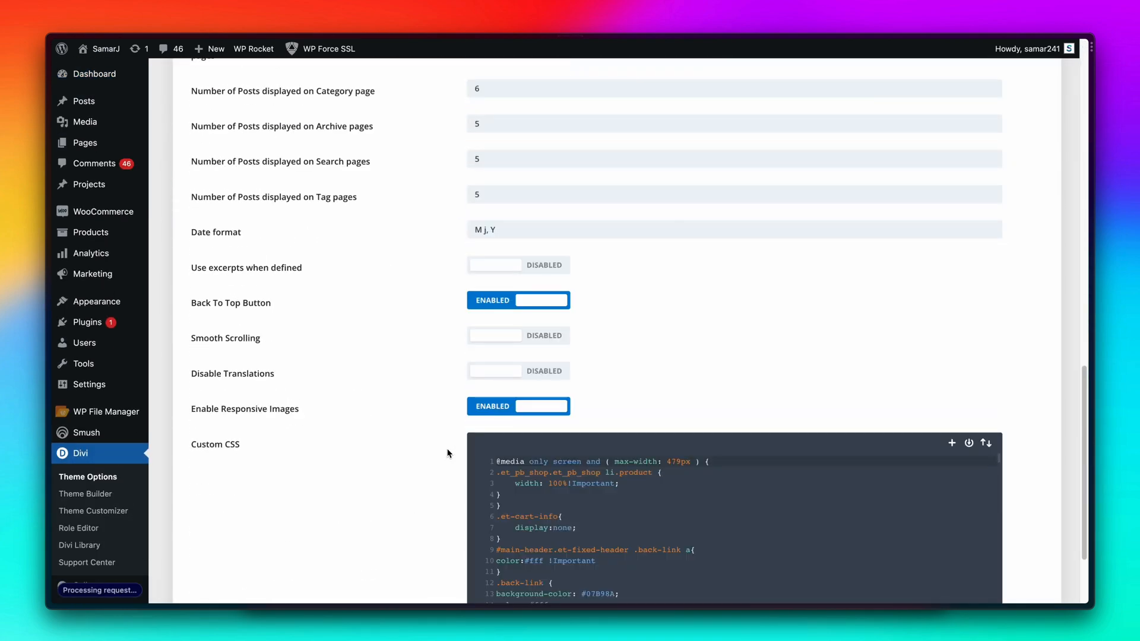
pyautogui.scroll(-3)
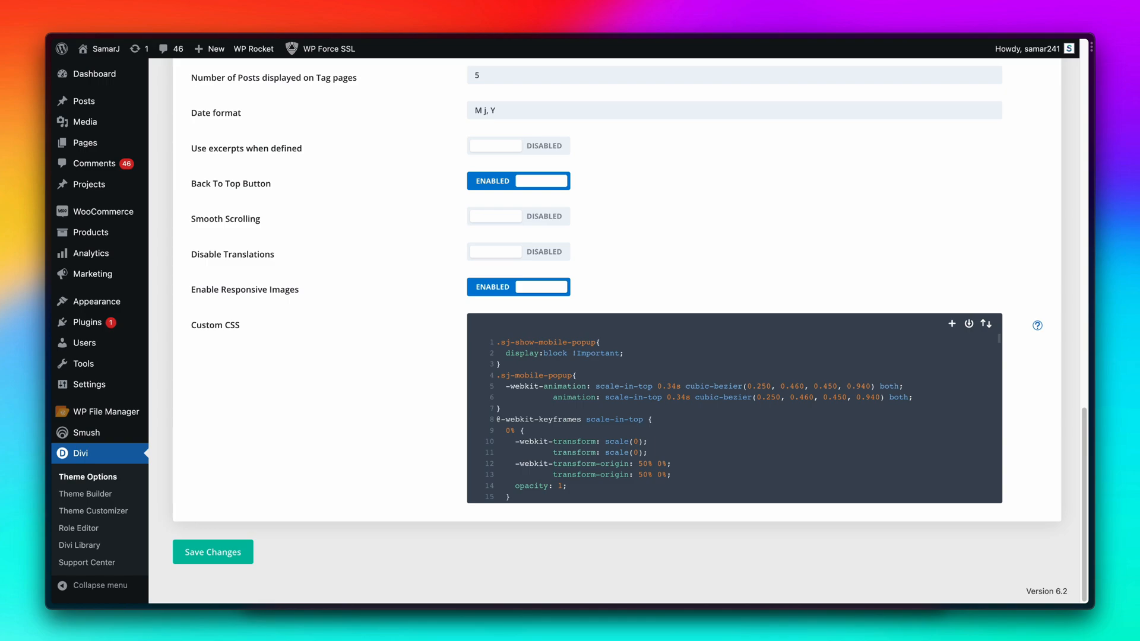
pyautogui.scroll(-3)
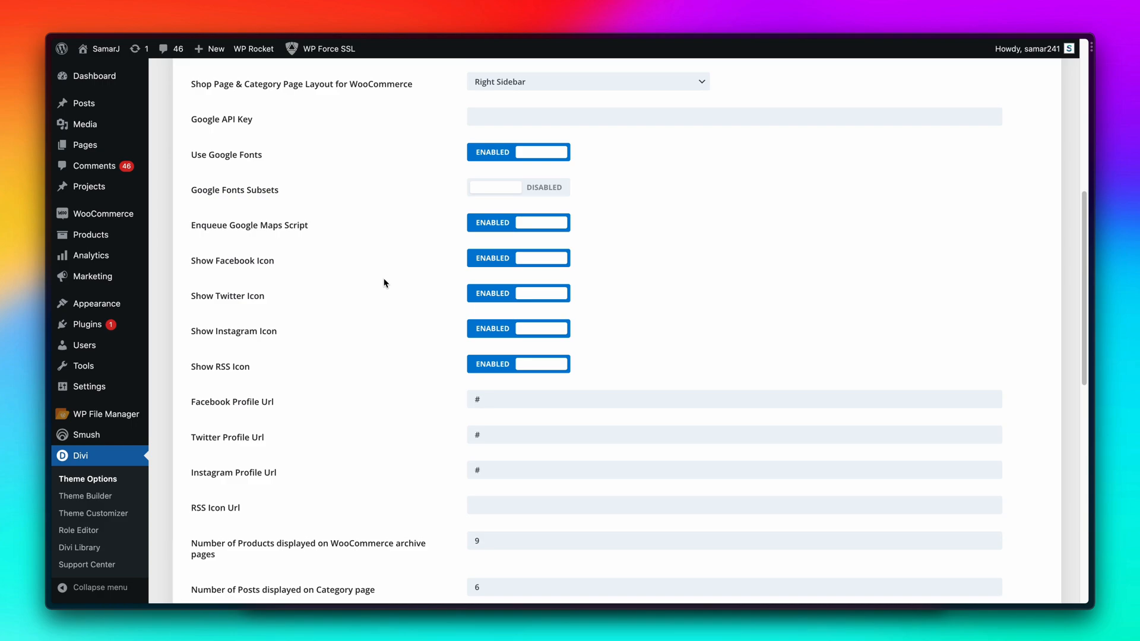
pyautogui.scroll(-3)
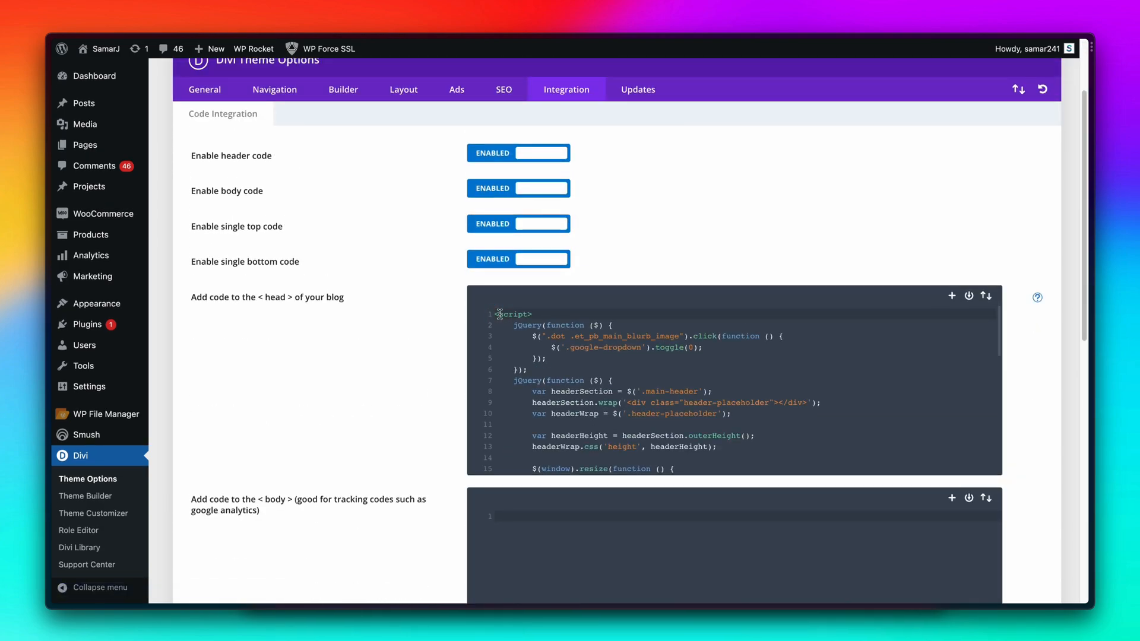
# - Paste the jQuery popup show/hide script into the head code, save changes, and return to the page
pyautogui.press('cmd+v')
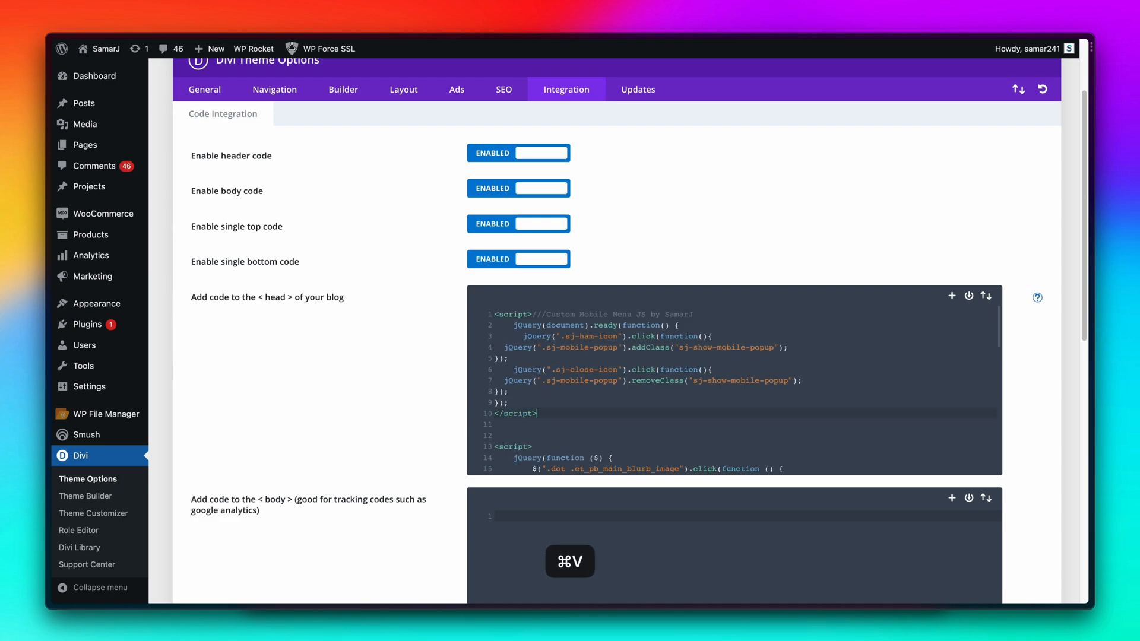
pyautogui.click(212, 122)
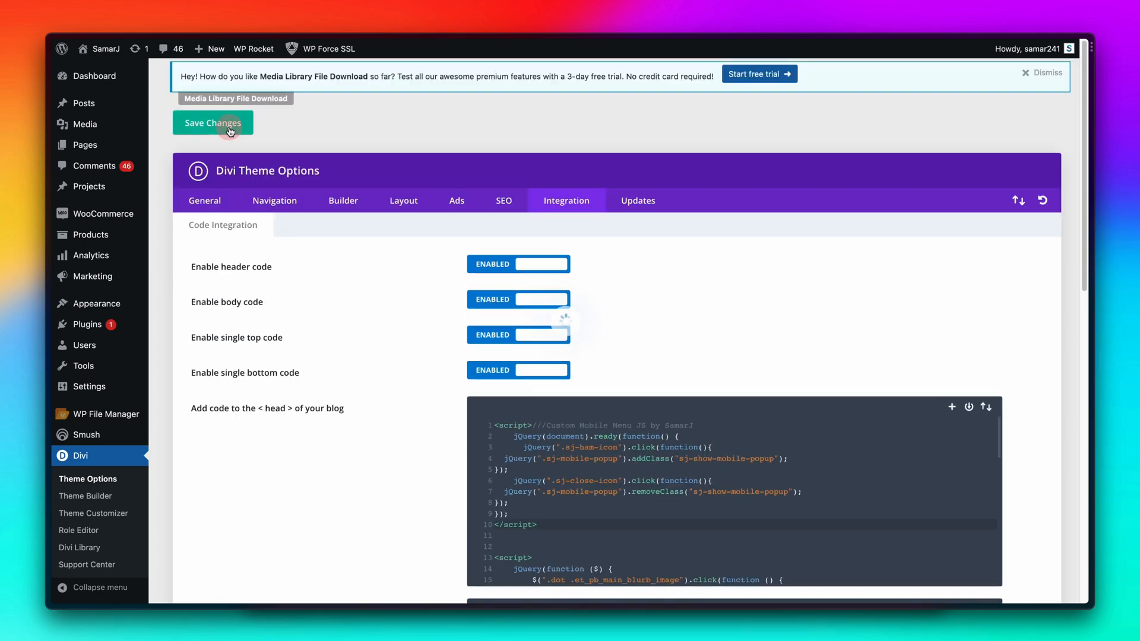
pyautogui.click(212, 122)
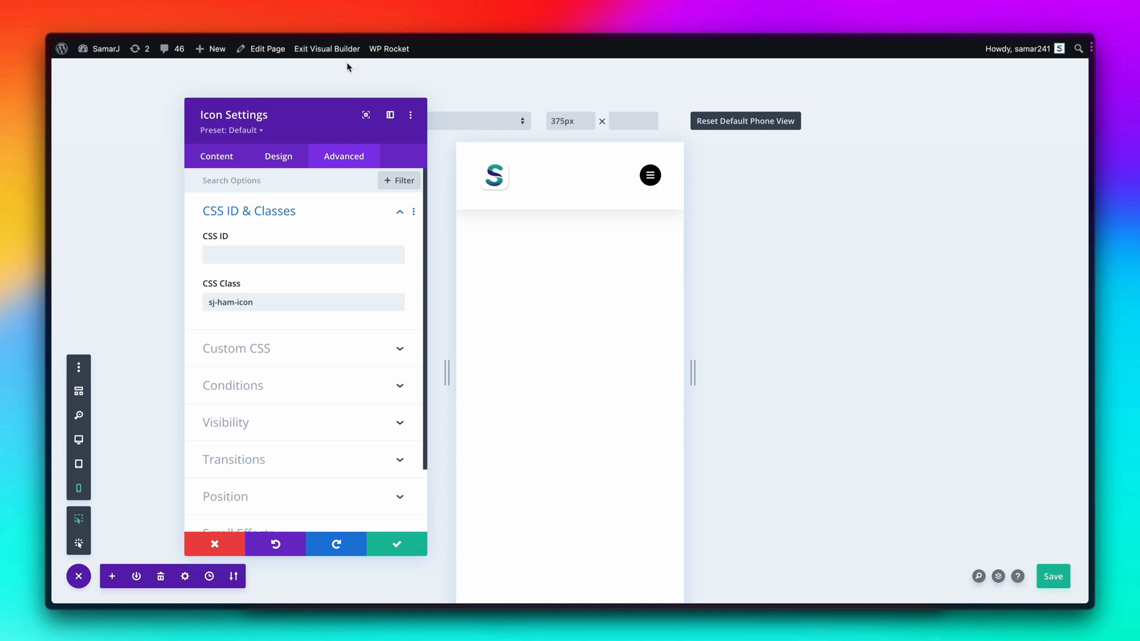
# - View the live page in DevTools device mode and tap the hamburger icon to test it
pyautogui.click(326, 48)
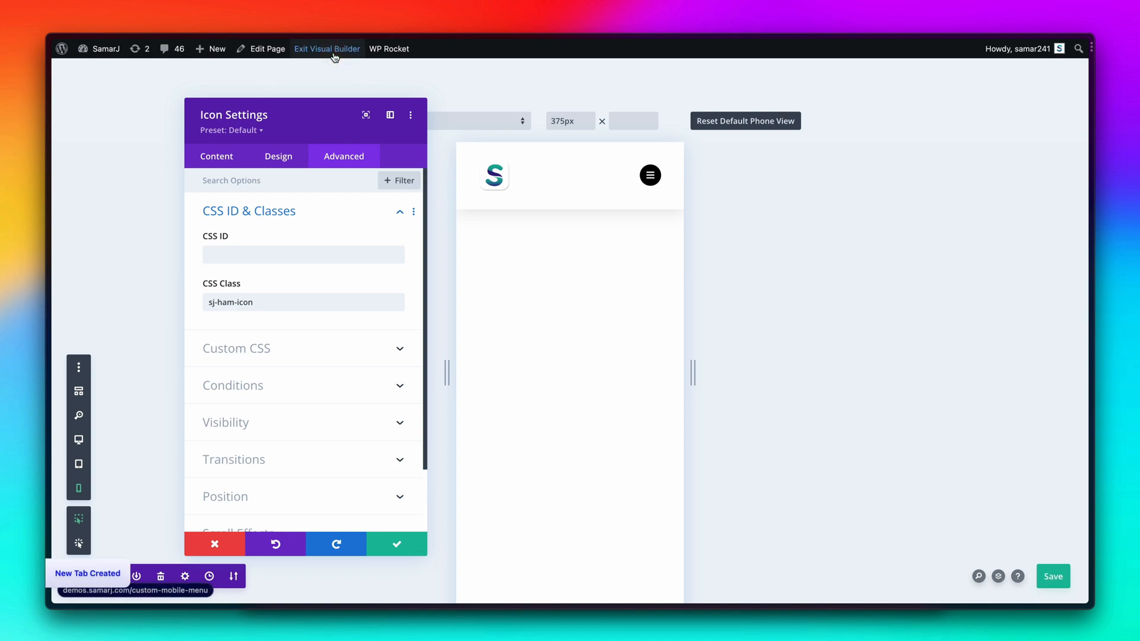
pyautogui.click(326, 49)
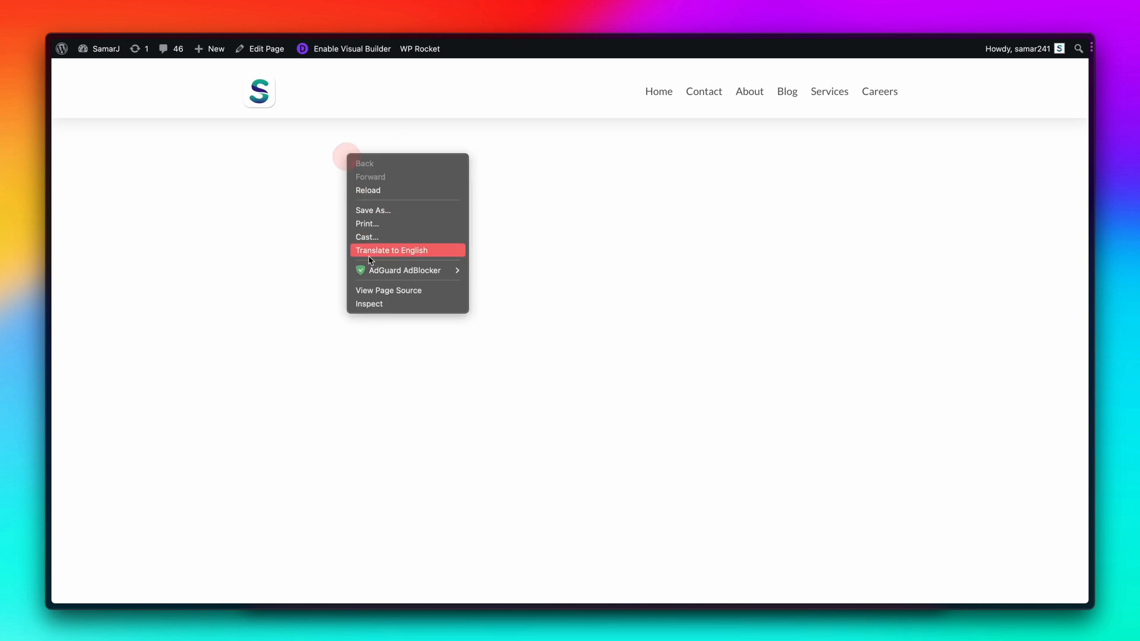
pyautogui.click(368, 304)
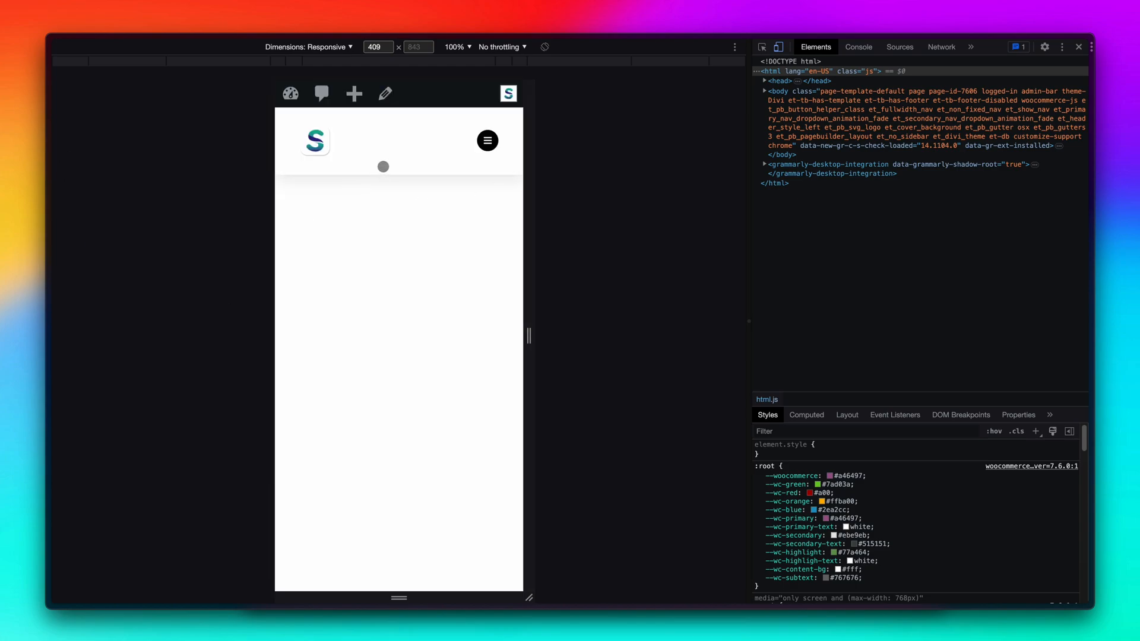
pyautogui.click(487, 140)
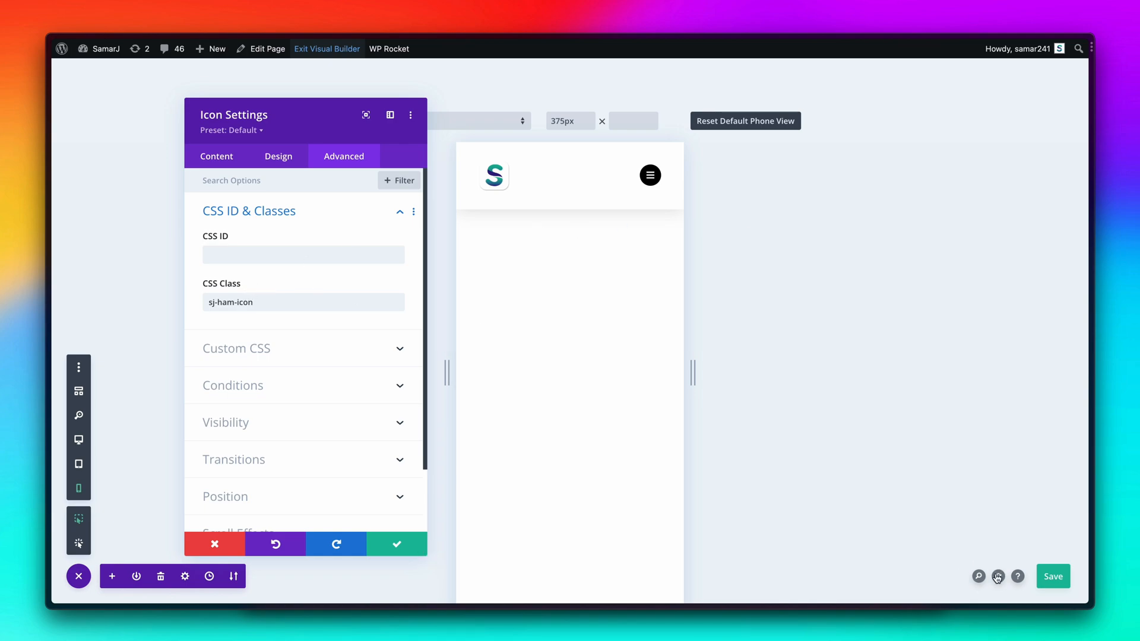
# - From Layers, edit the Mobile/Tablet Menu Popup section and cut its Main Element custom CSS
pyautogui.click(998, 575)
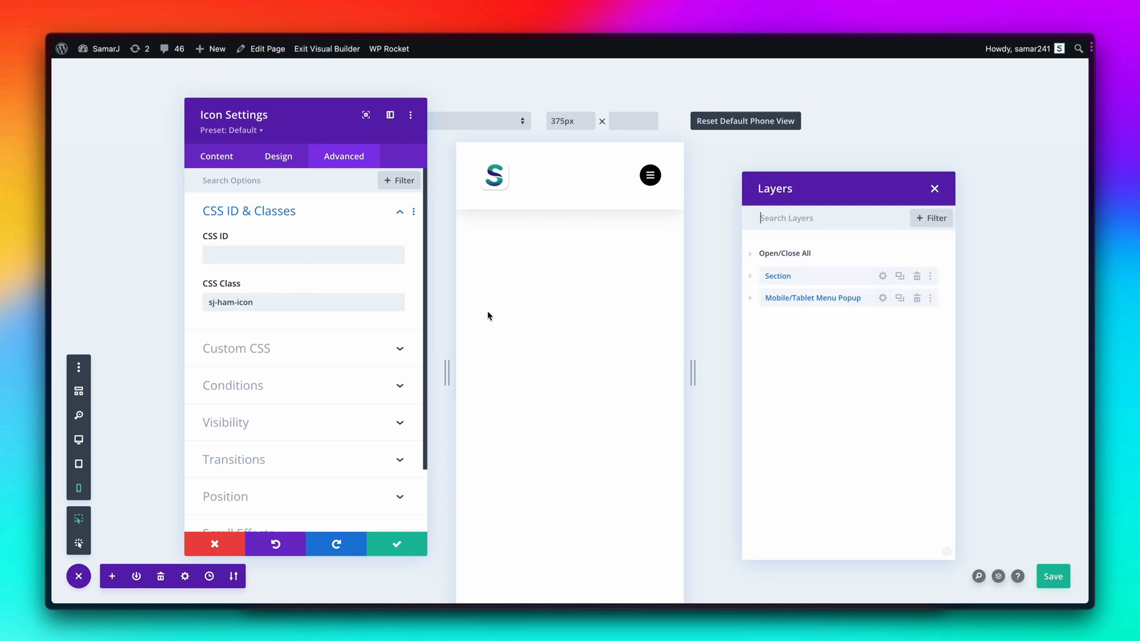
pyautogui.click(812, 298)
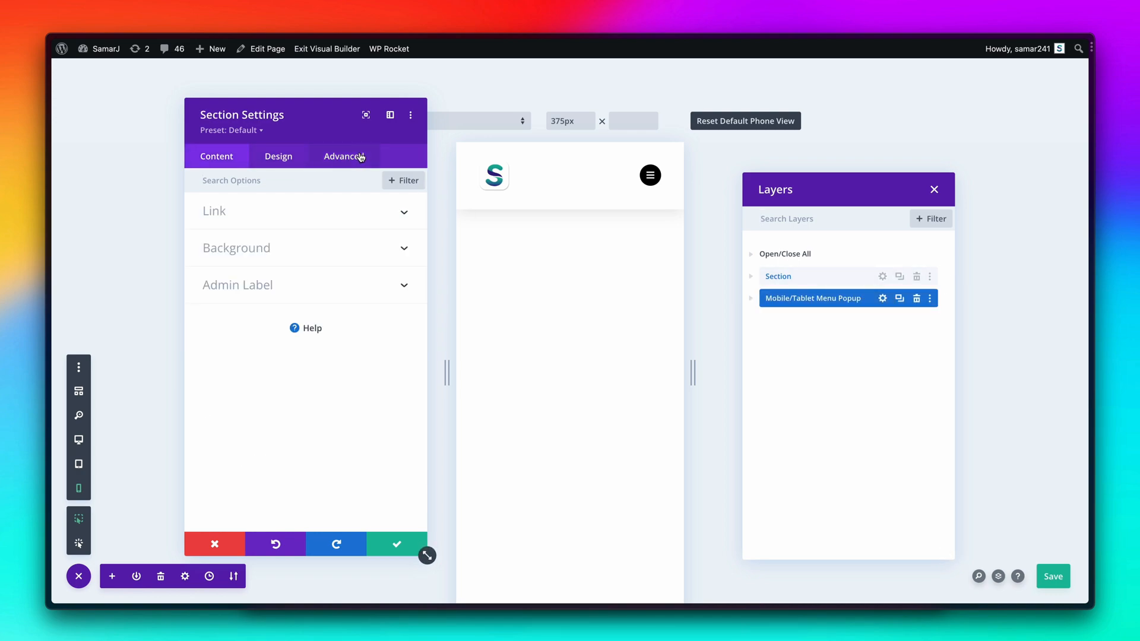
pyautogui.click(345, 157)
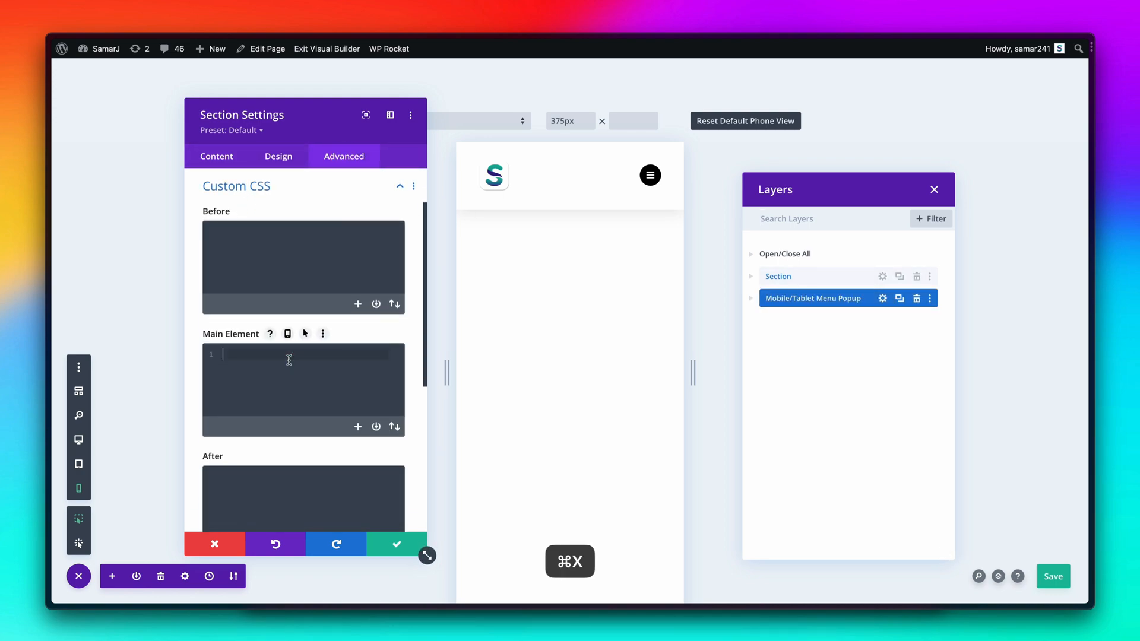
# - Select the popup's top icon, search 'close' and assign the circled x symbol
pyautogui.click(650, 176)
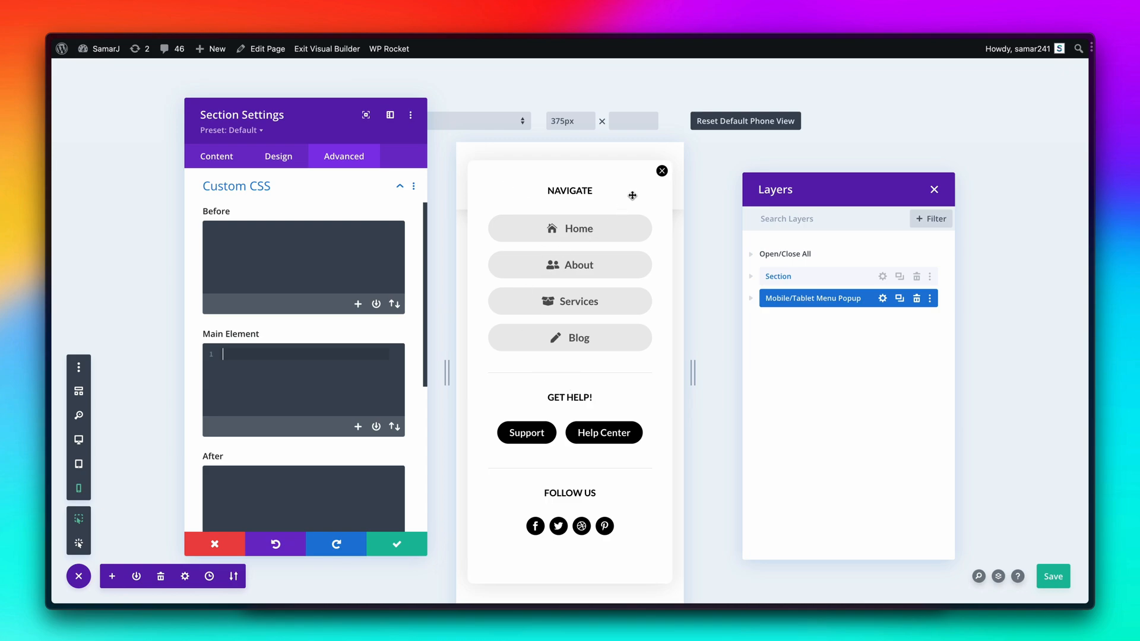
pyautogui.moveTo(662, 170)
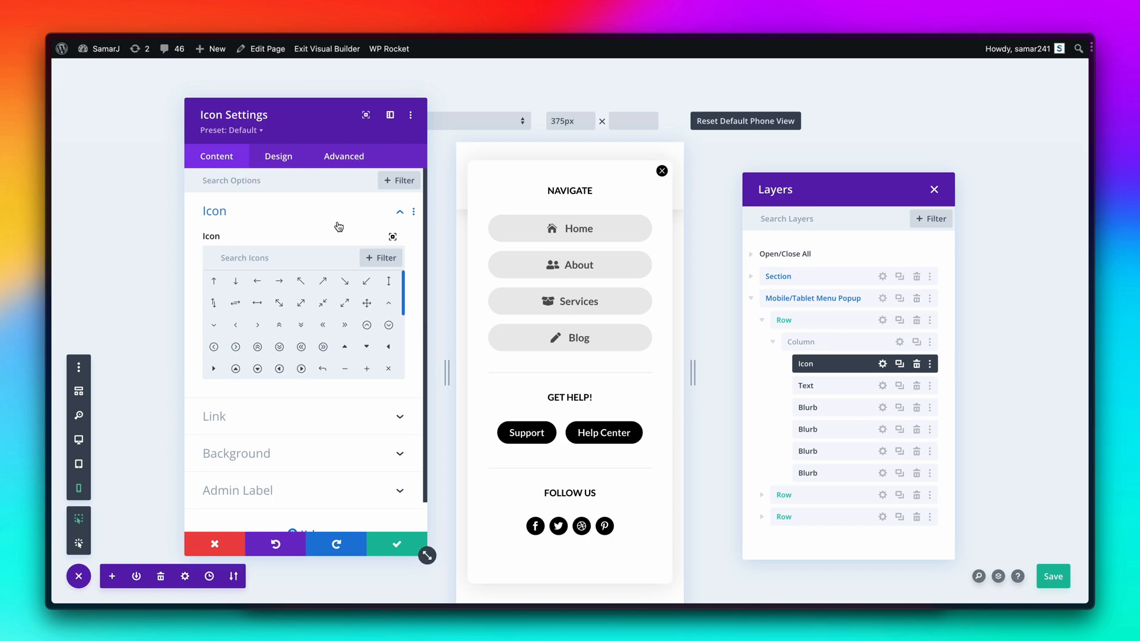
pyautogui.write('close')
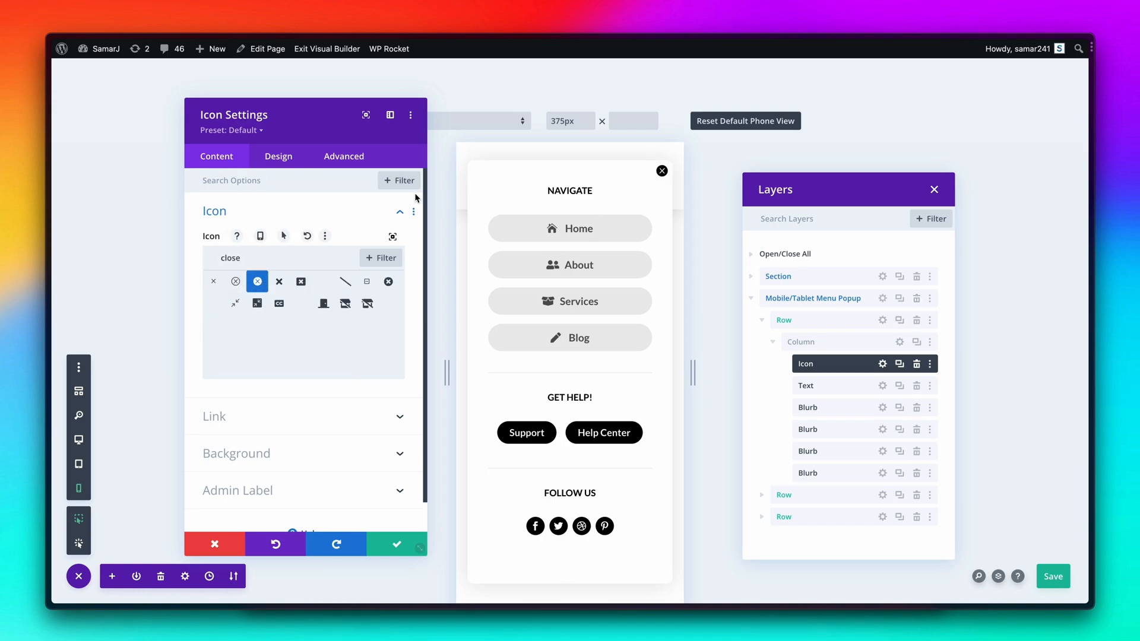
pyautogui.click(343, 155)
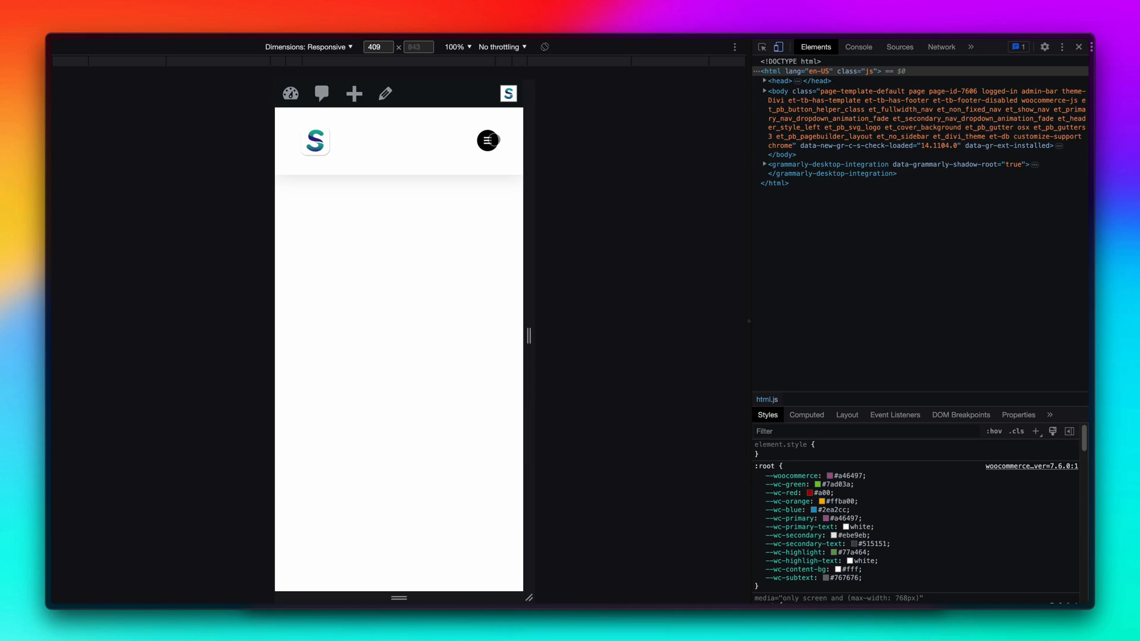
# - Tap the hamburger to open the custom popup menu and confirm its close icon works
pyautogui.click(488, 140)
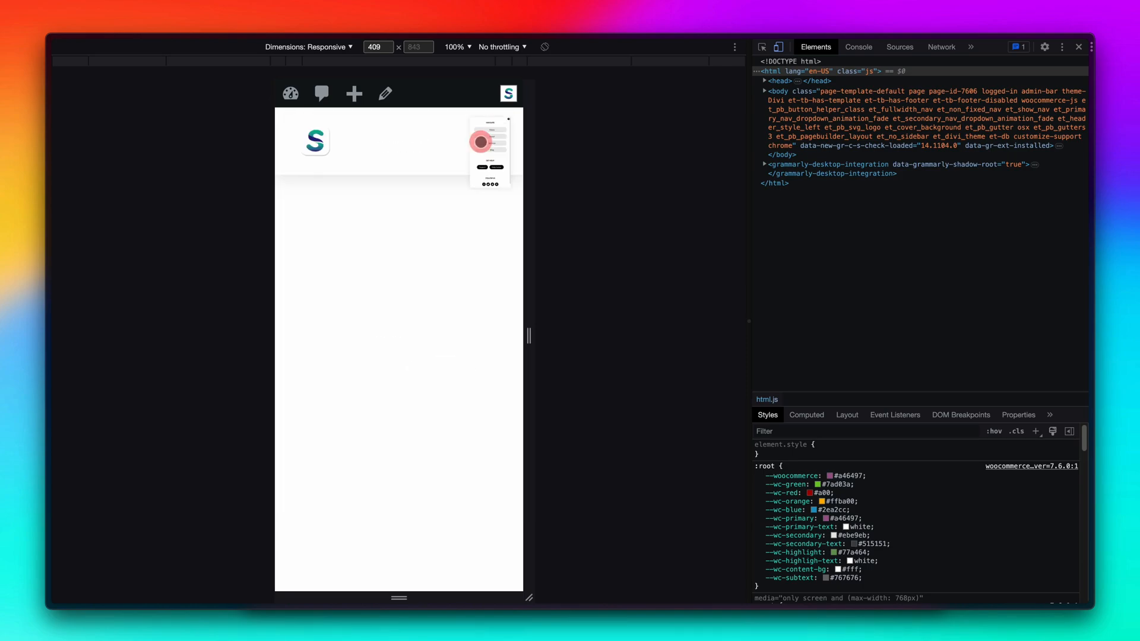
pyautogui.click(479, 142)
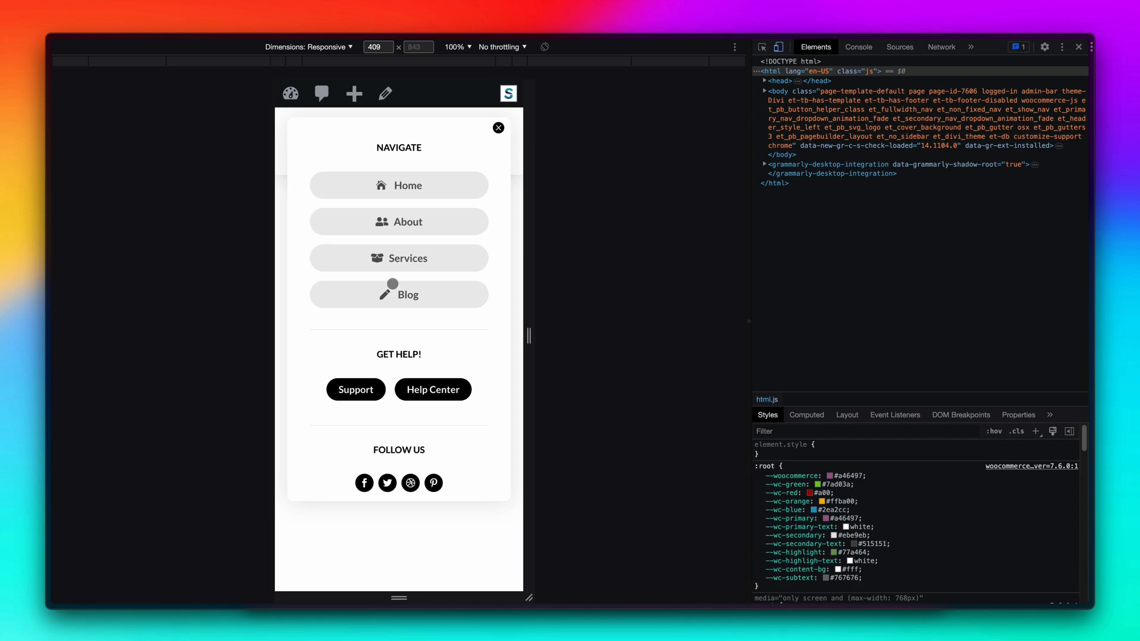
pyautogui.moveTo(358, 232)
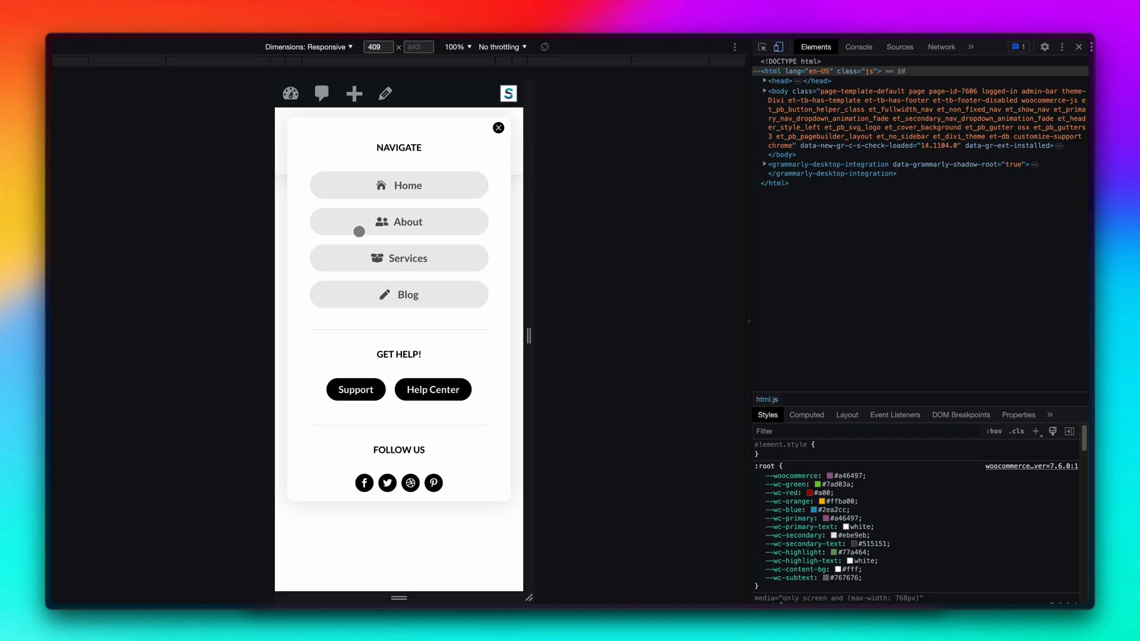
pyautogui.moveTo(445, 168)
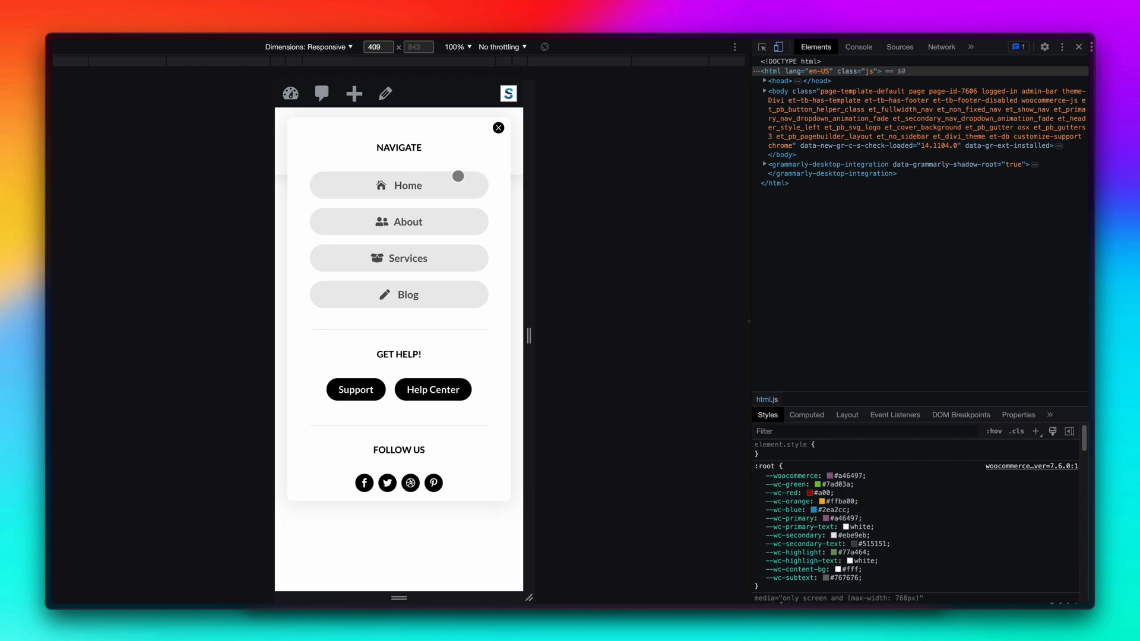
pyautogui.click(497, 127)
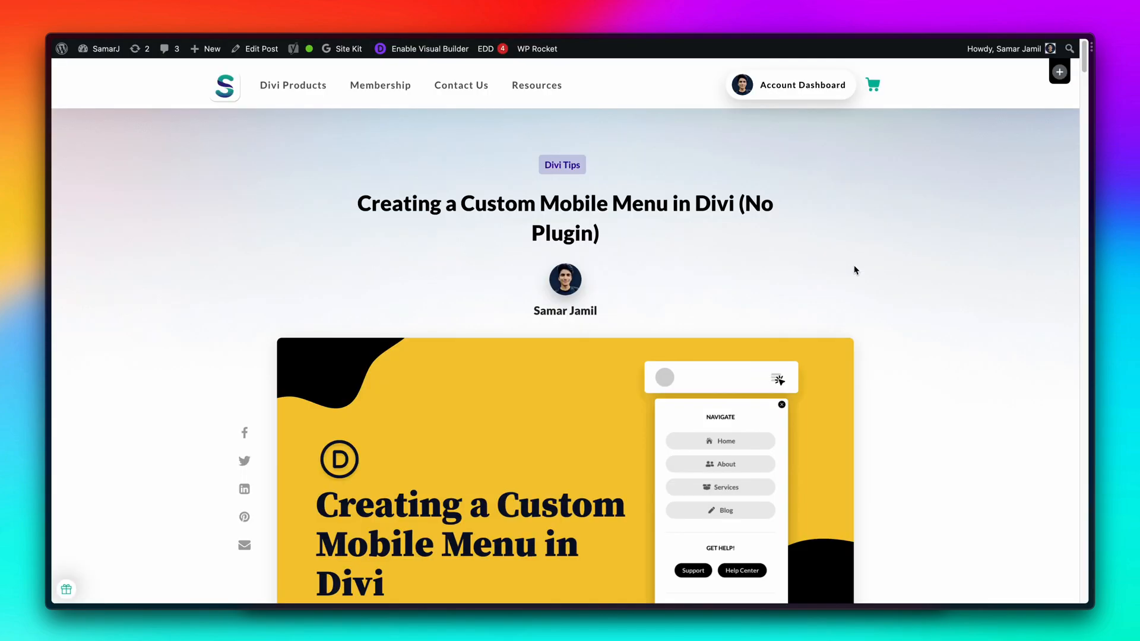
pyautogui.scroll(-3)
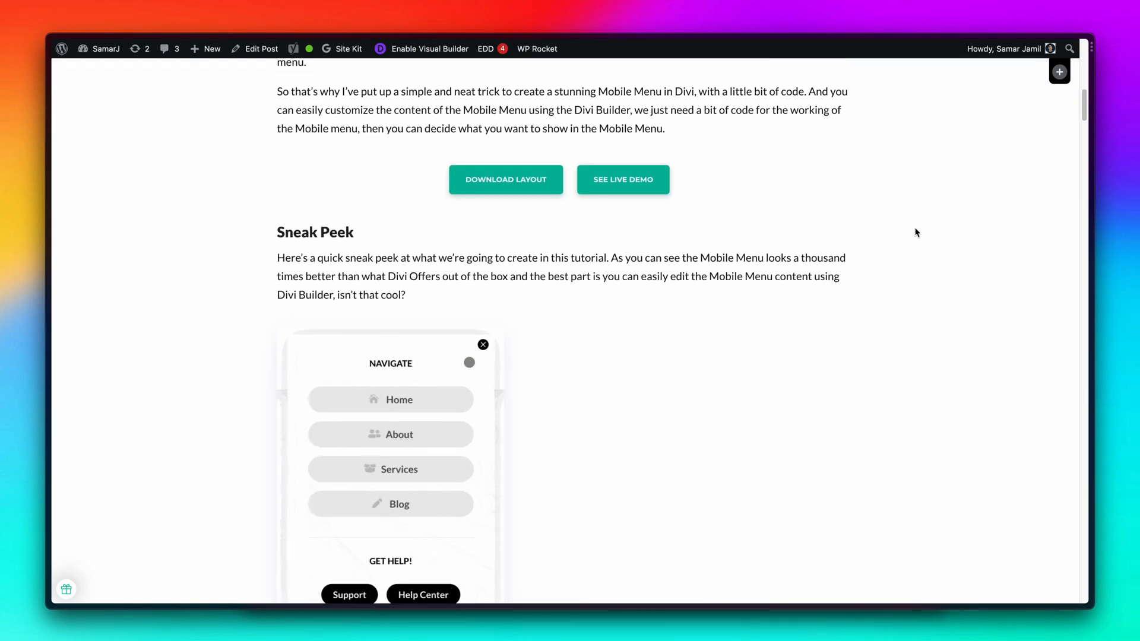
pyautogui.scroll(3)
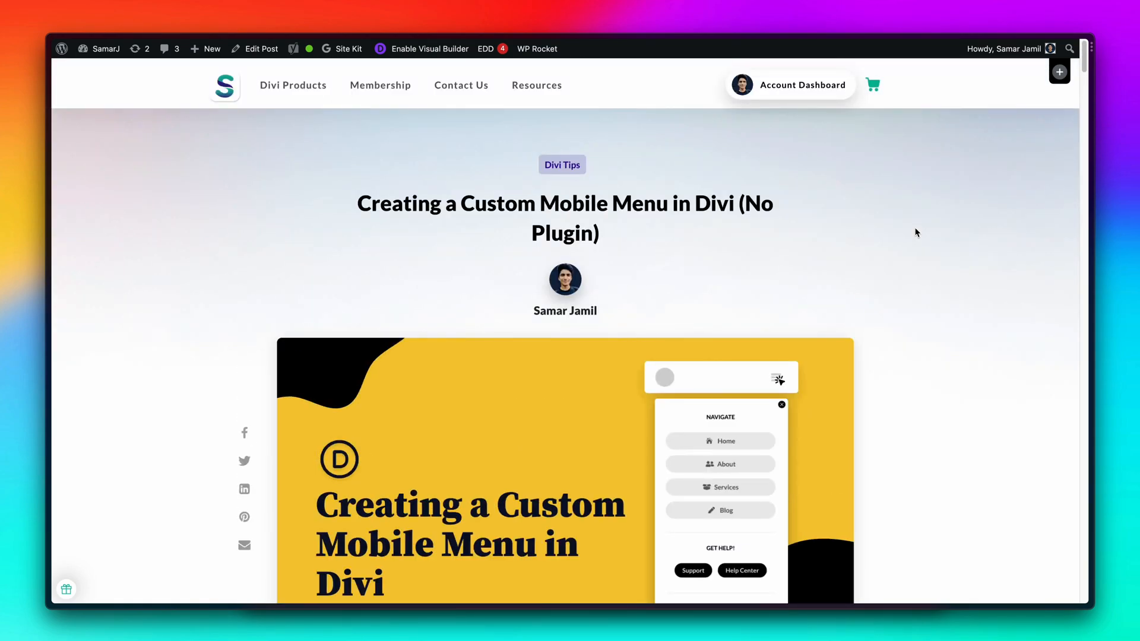